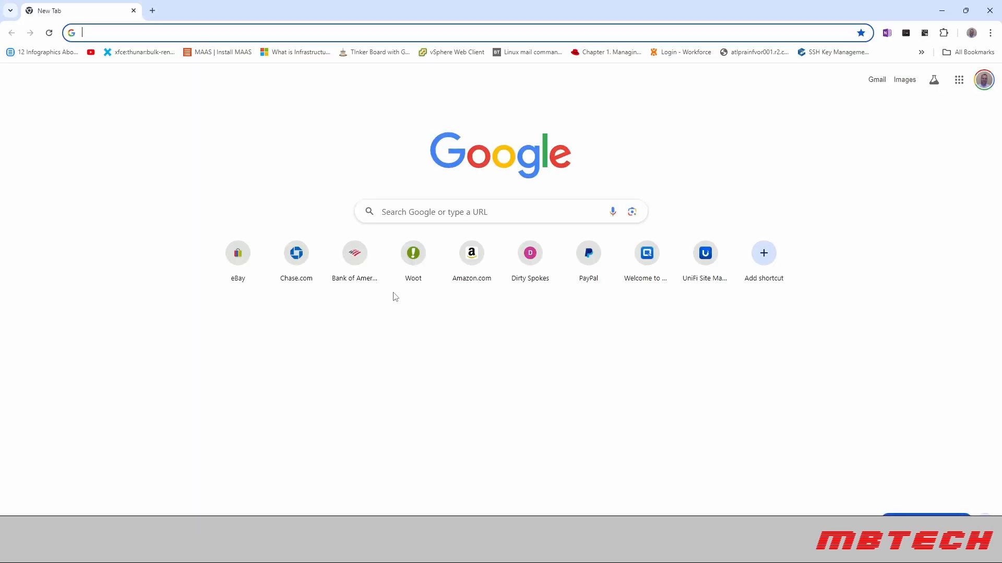
Search Google for proxmox and open proxmox.com/en/downloads listing the Proxmox VE 8.2 ISO
{"action": "type", "text": "paypal.com"}
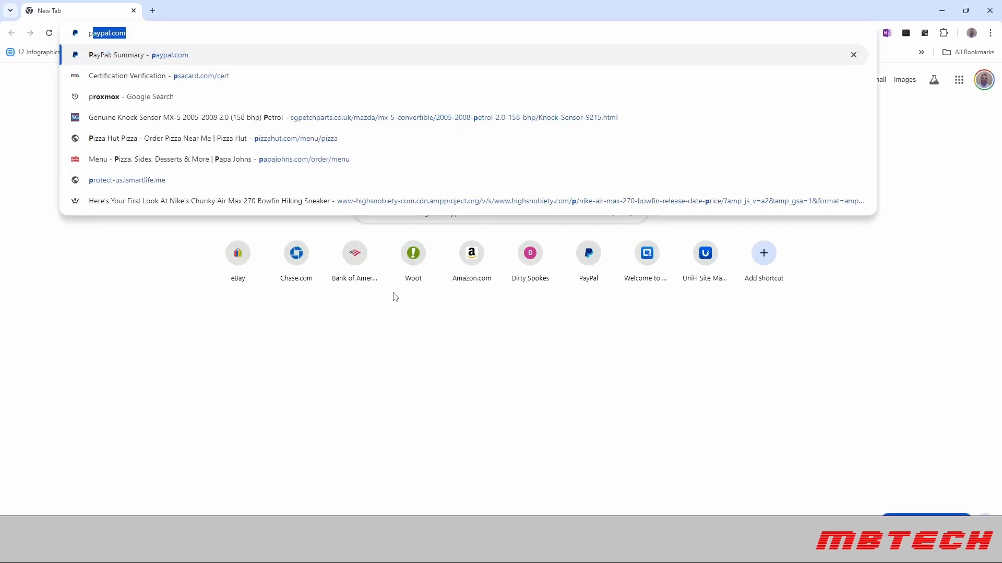
{"action": "left_click", "coordinate": [130, 97]}
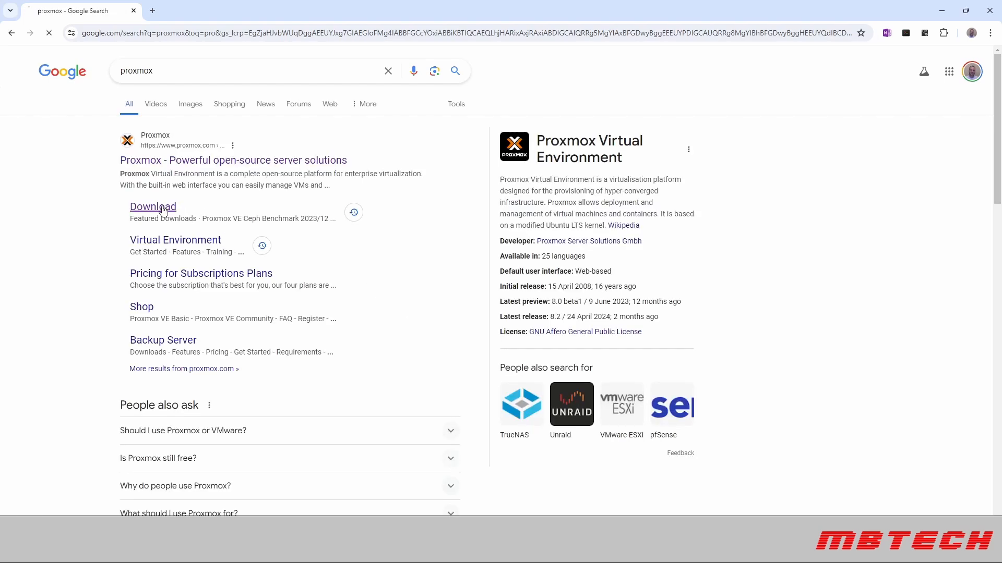
{"action": "left_click", "coordinate": [153, 207]}
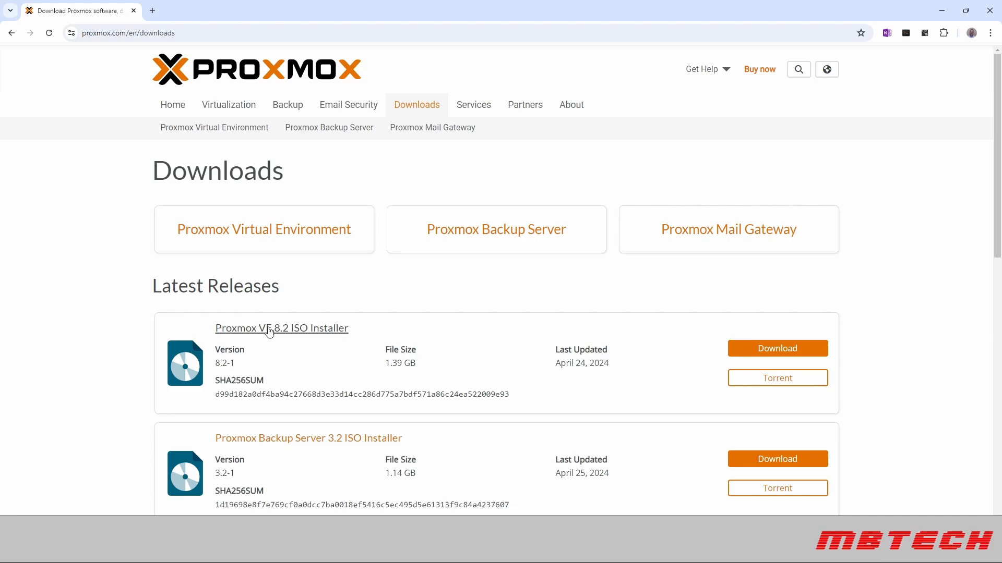
{"action": "mouse_move", "coordinate": [622, 371]}
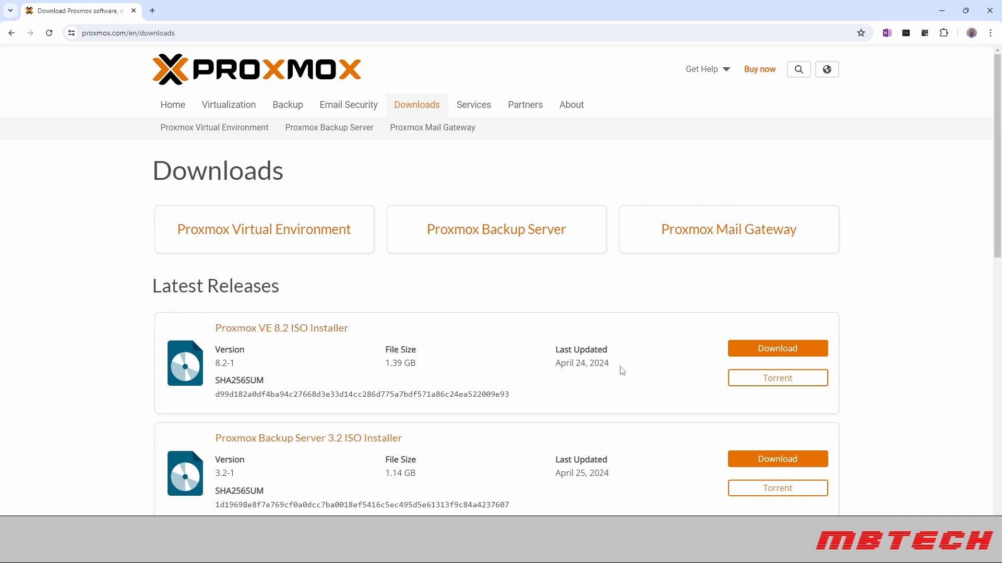
{"action": "mouse_move", "coordinate": [446, 277]}
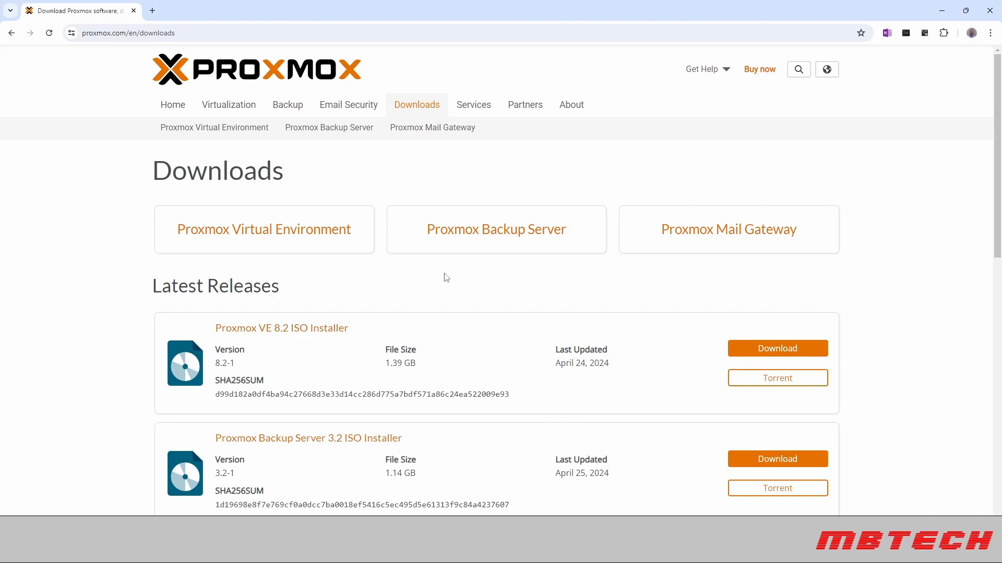
{"action": "mouse_move", "coordinate": [728, 229]}
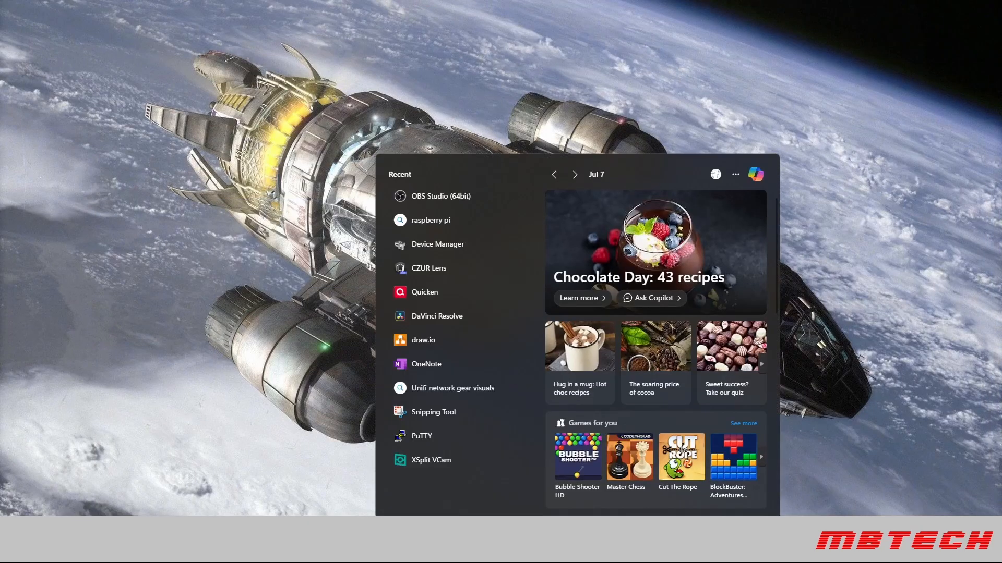
Launch Raspberry Pi Imager with the custom proxmox-ve_8.0-2.iso image and USB DISK 2.0 target
{"action": "type", "text": "r"}
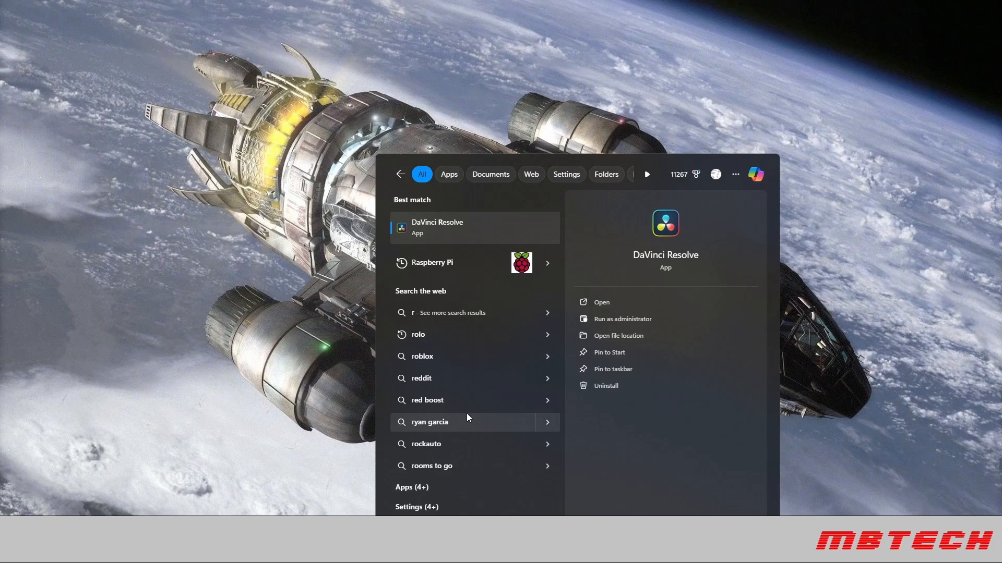
{"action": "type", "text": "a"}
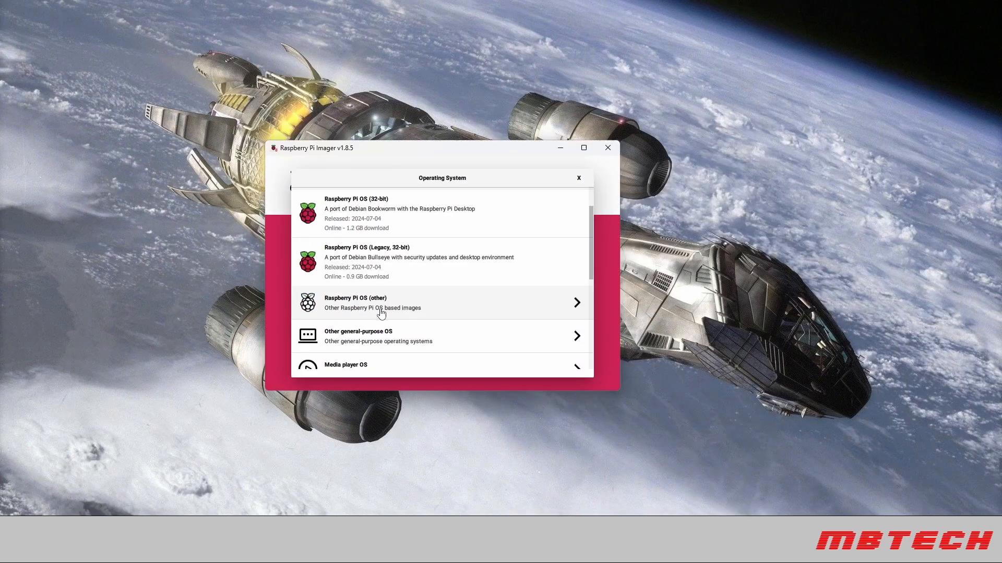
{"action": "scroll", "scroll_direction": "down", "scroll_amount": 3}
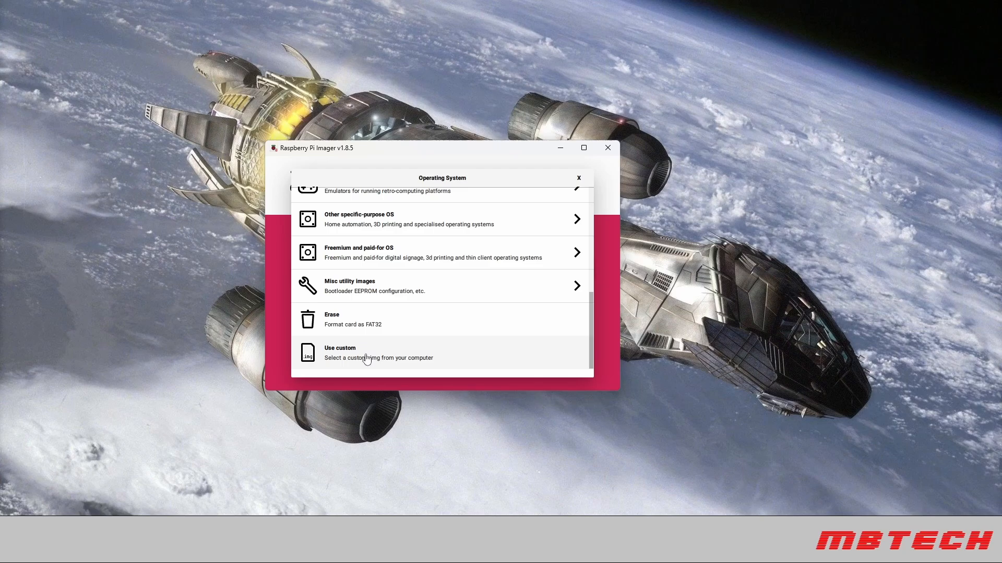
{"action": "left_click", "coordinate": [367, 353]}
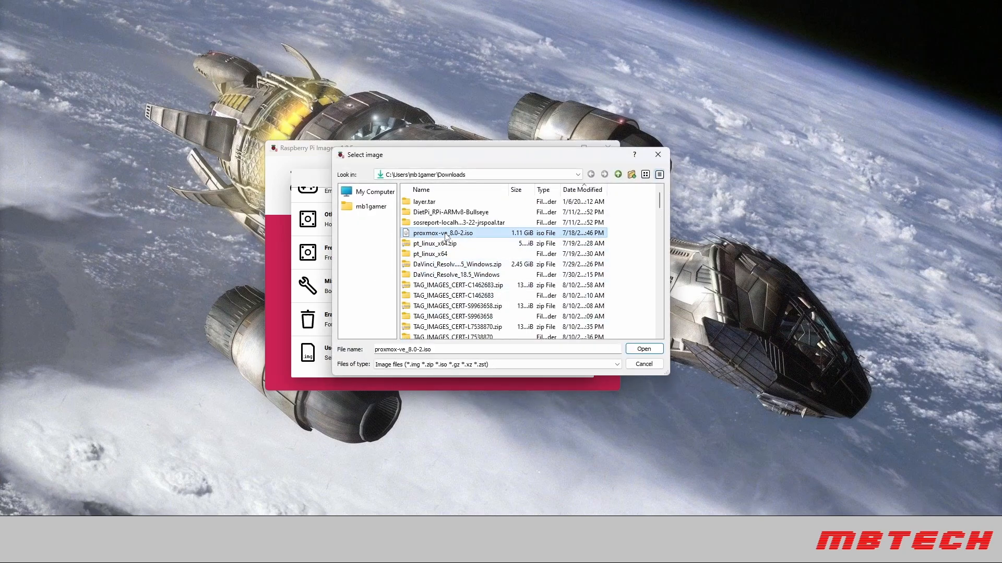
{"action": "left_click", "coordinate": [643, 348]}
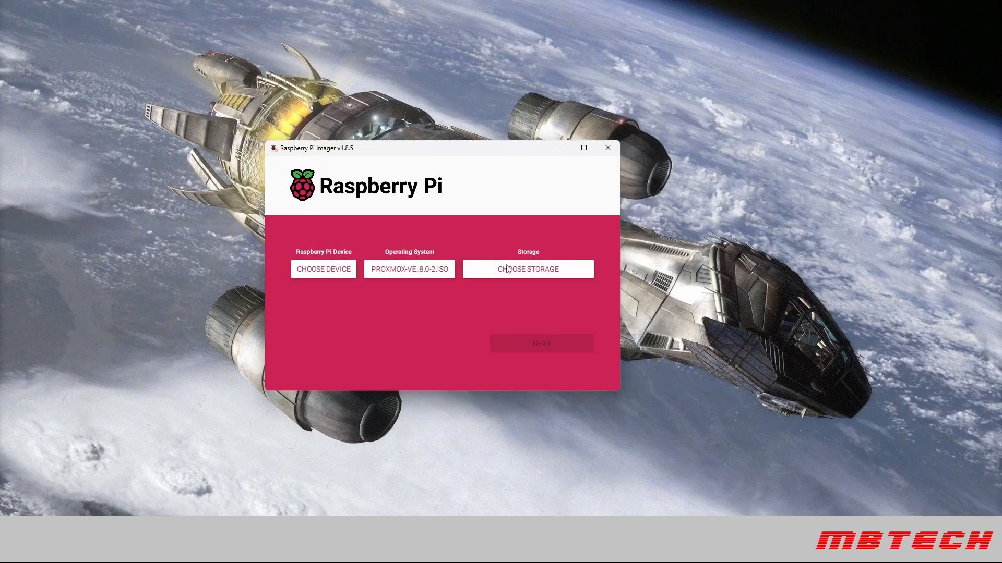
{"action": "left_click", "coordinate": [528, 269]}
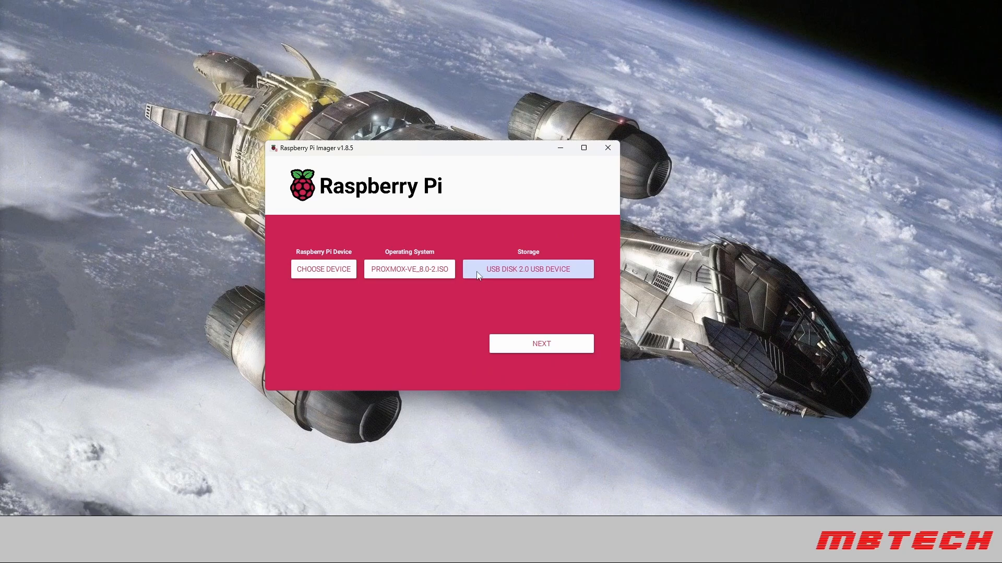
Write the ISO without OS customisation, confirming the USB disk's data will be erased
{"action": "left_click", "coordinate": [540, 344]}
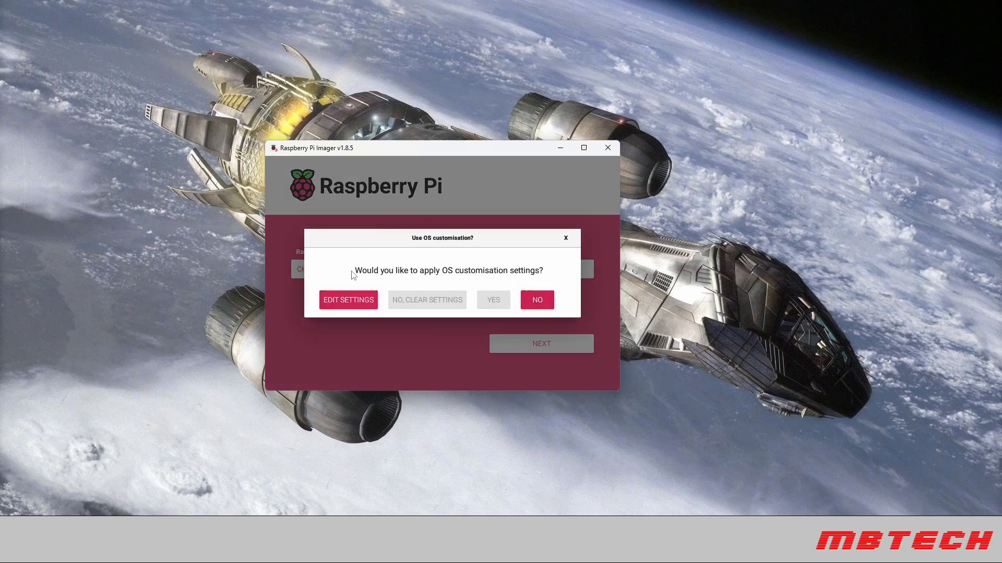
{"action": "mouse_move", "coordinate": [553, 302]}
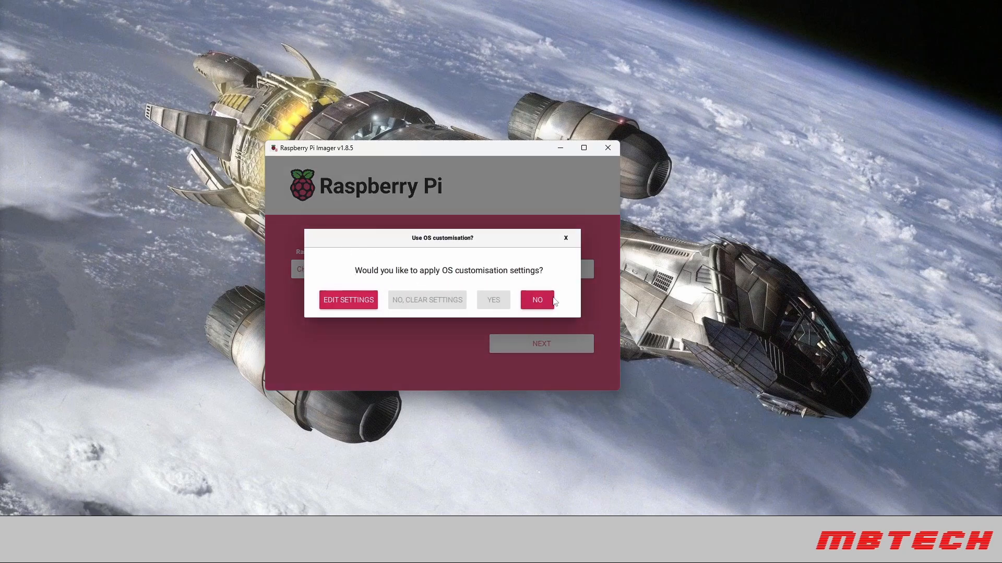
{"action": "left_click", "coordinate": [536, 300]}
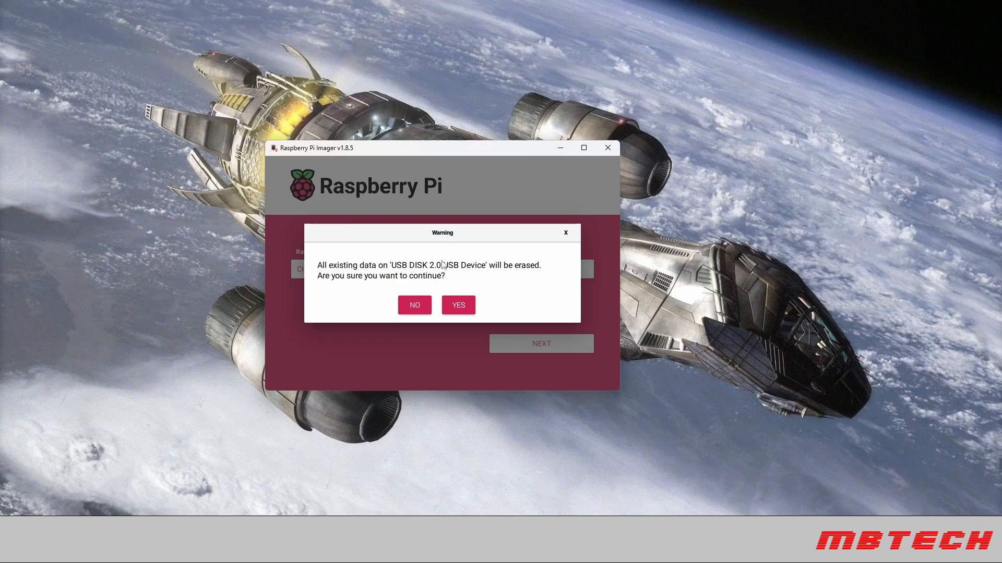
{"action": "mouse_move", "coordinate": [556, 253]}
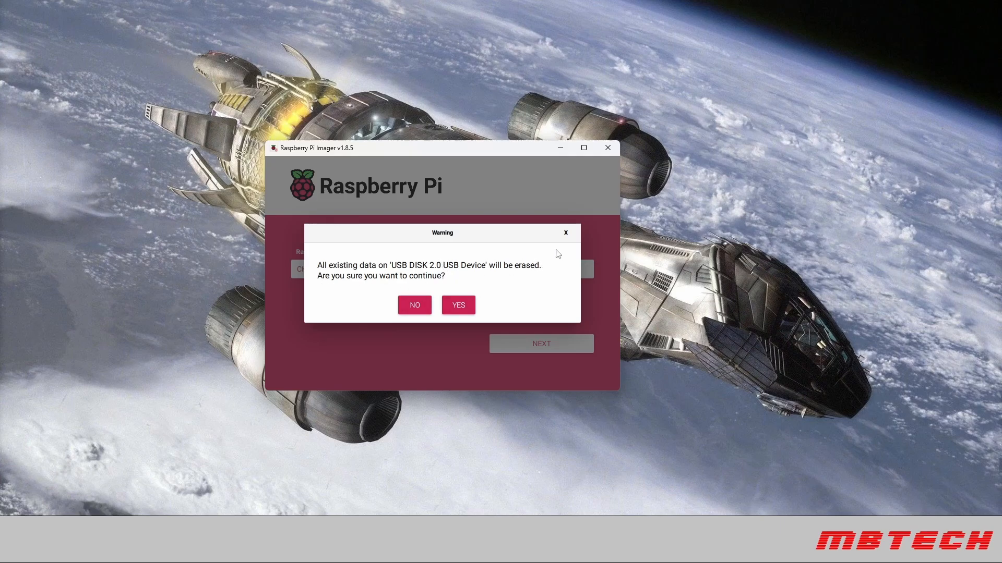
{"action": "left_click", "coordinate": [458, 305]}
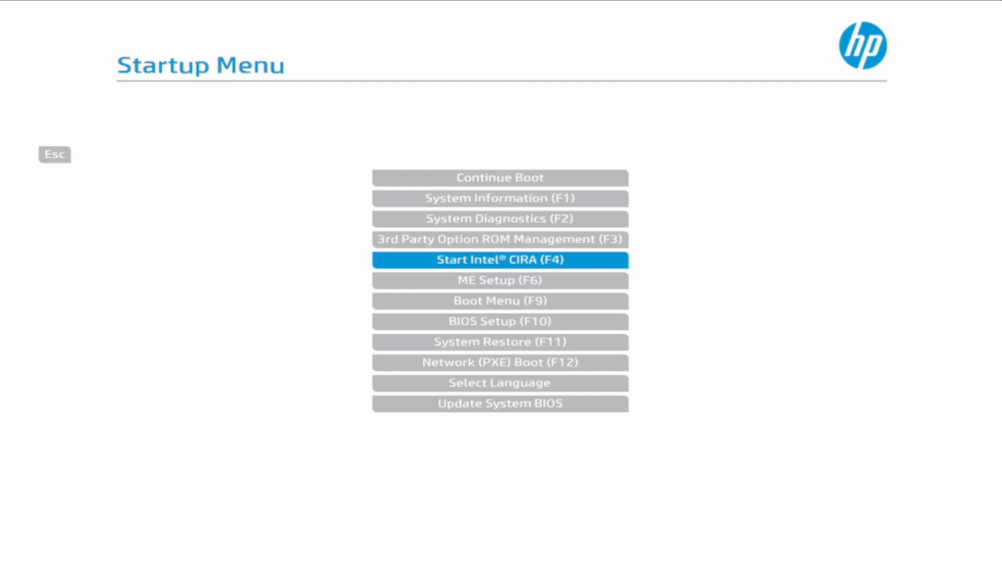
Select Boot Menu (F9) in the HP Startup Menu to list boot devices
{"action": "key", "text": "down"}
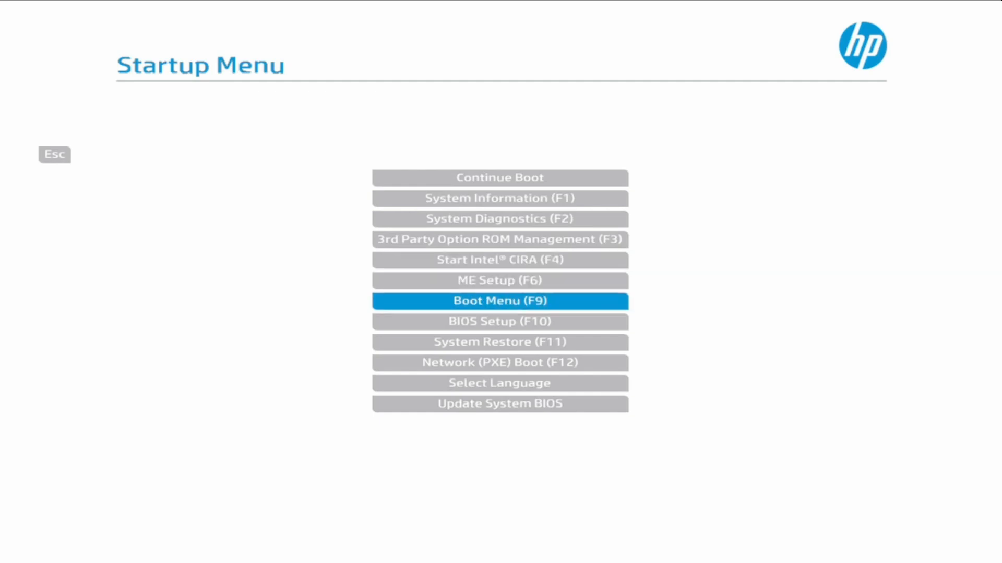
{"action": "left_click", "coordinate": [500, 301]}
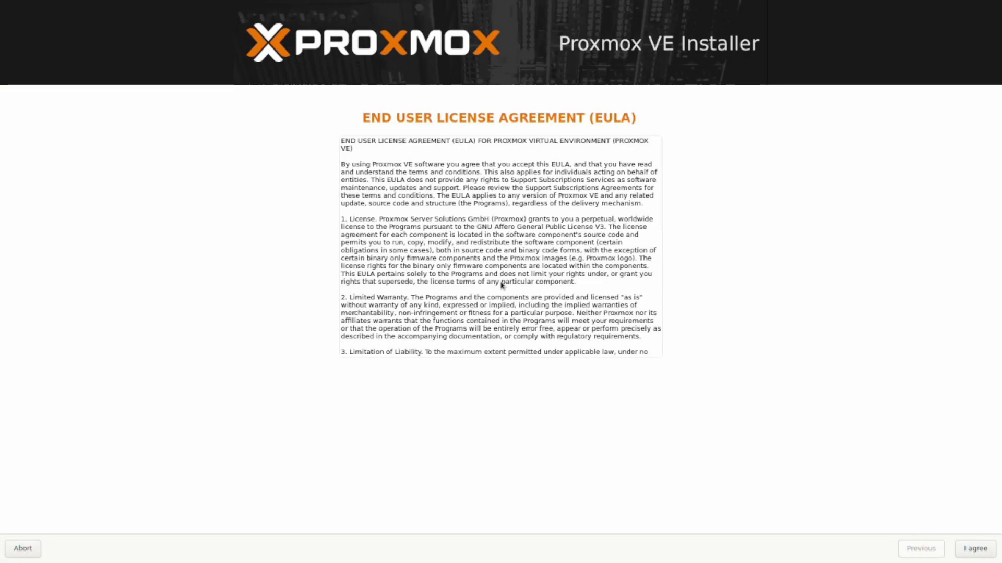
Scroll the EULA and agree to reach the /dev/sda target disk page
{"action": "scroll", "scroll_direction": "down", "scroll_amount": 3}
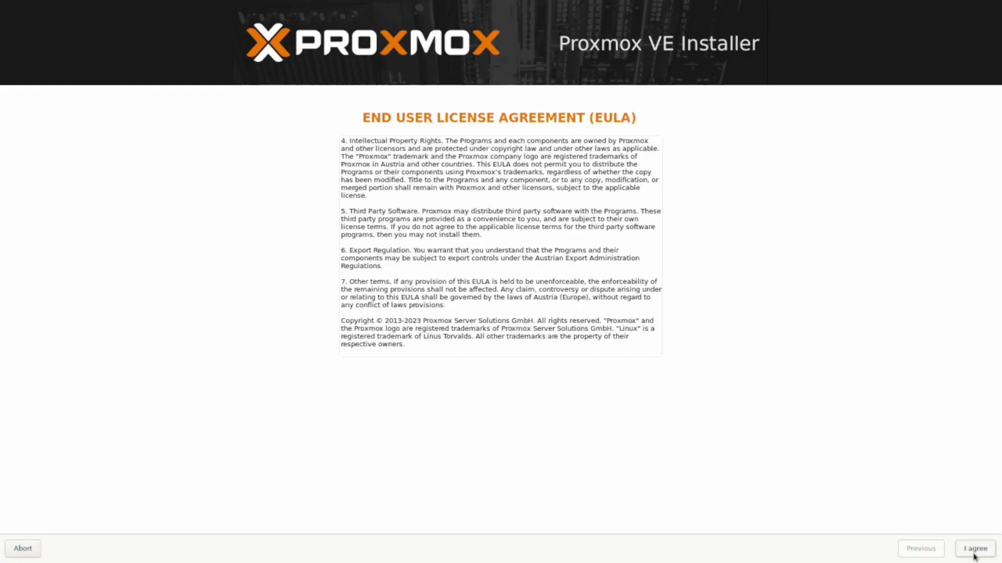
{"action": "left_click", "coordinate": [976, 548]}
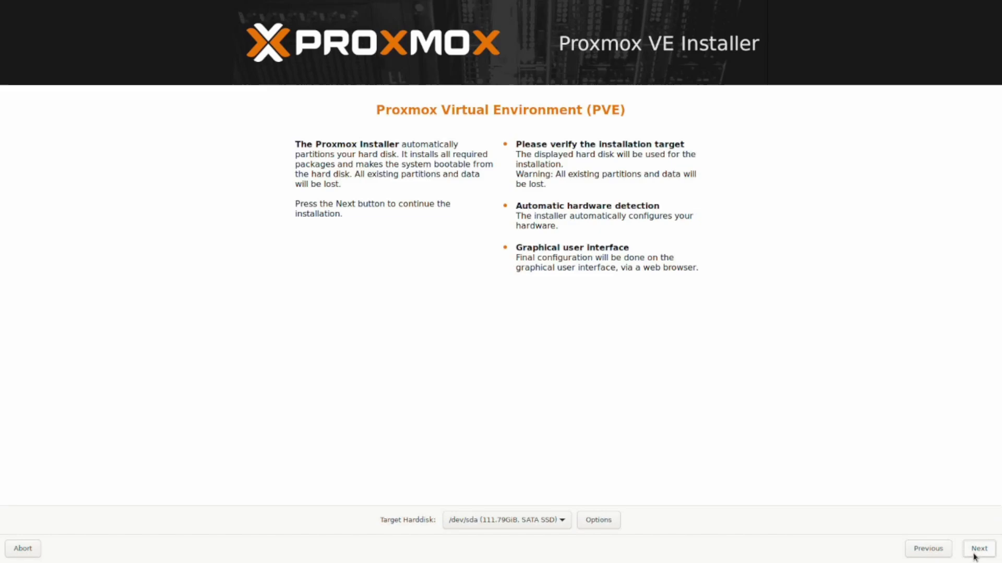
{"action": "mouse_move", "coordinate": [743, 515]}
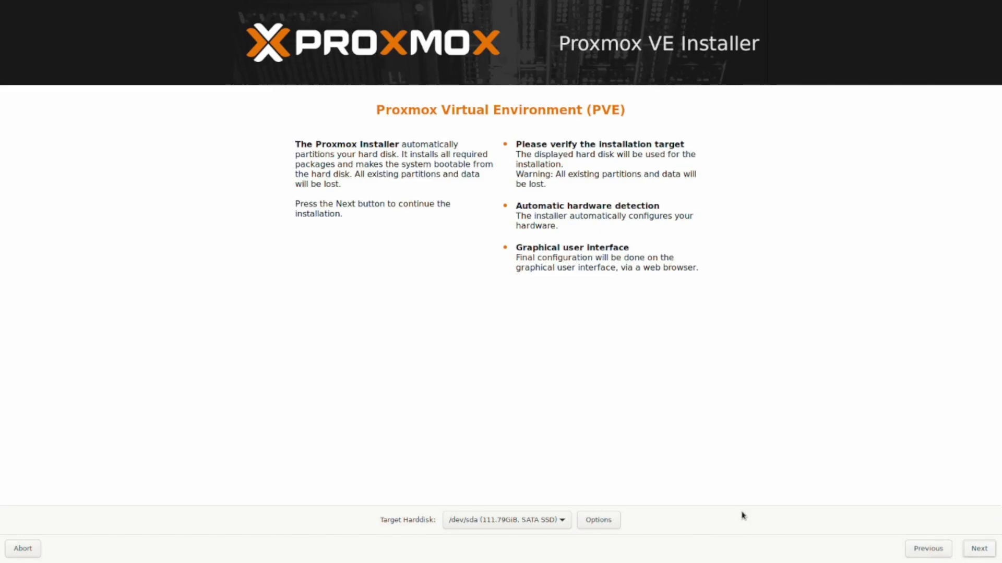
{"action": "mouse_move", "coordinate": [517, 538]}
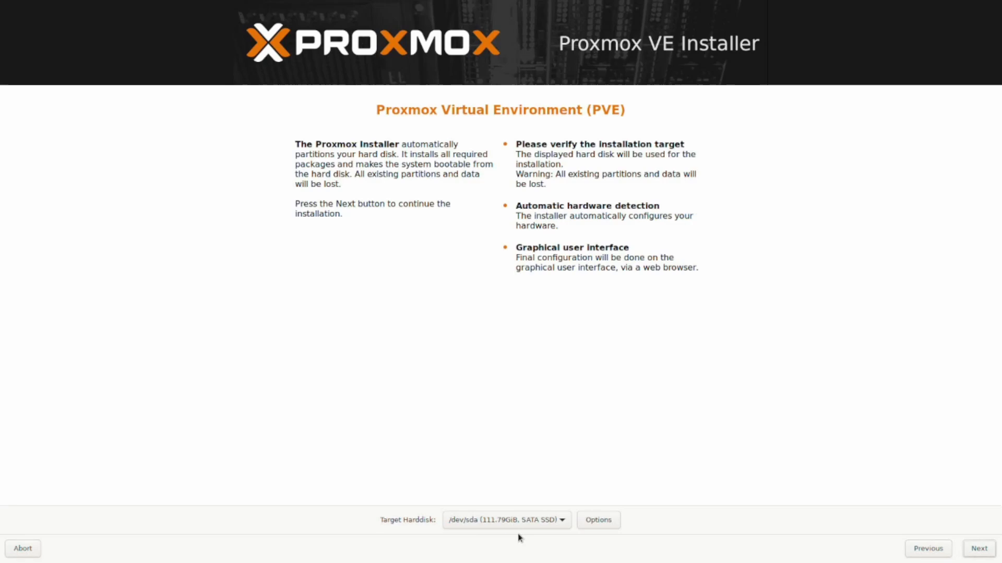
{"action": "mouse_move", "coordinate": [524, 534]}
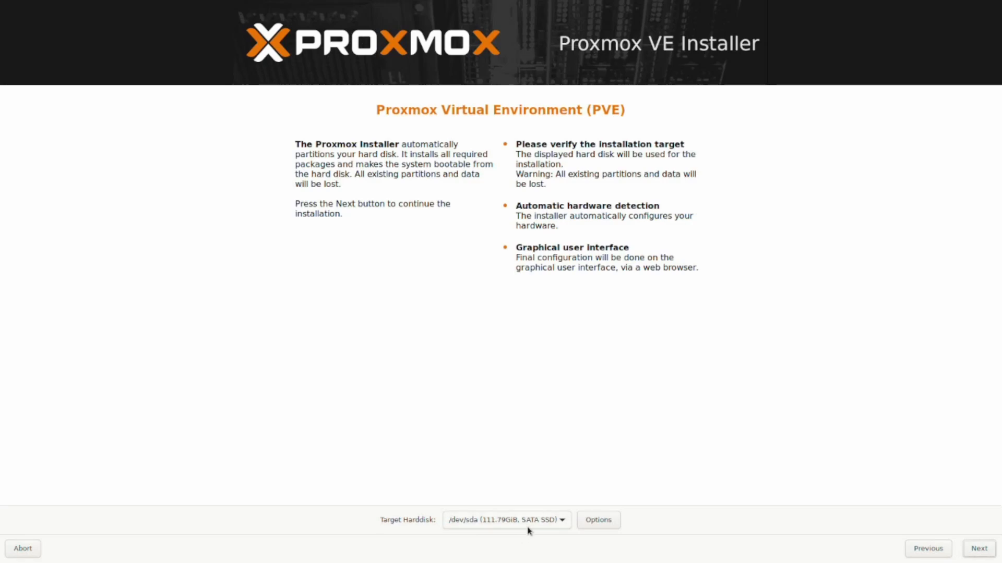
{"action": "mouse_move", "coordinate": [642, 547]}
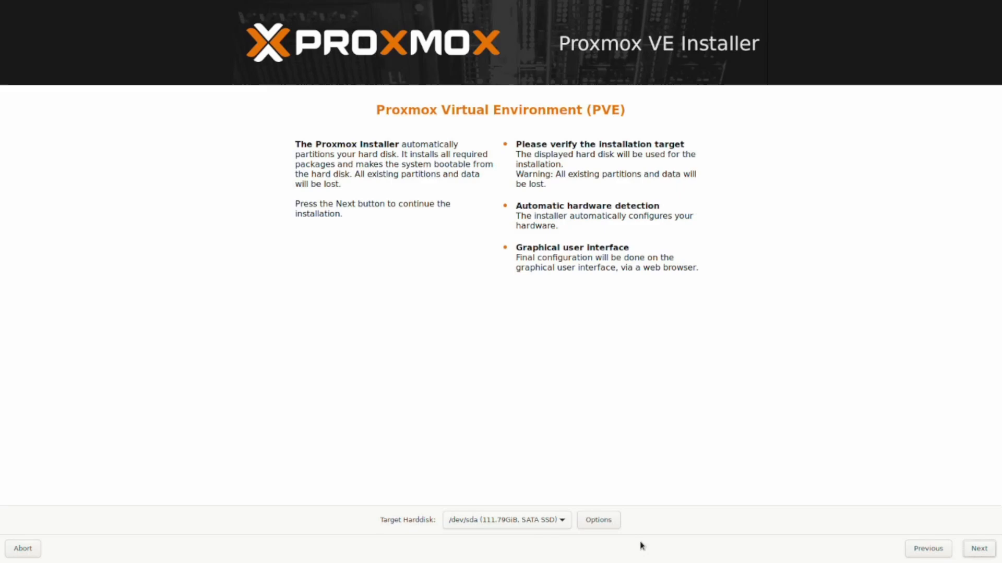
{"action": "mouse_move", "coordinate": [956, 555]}
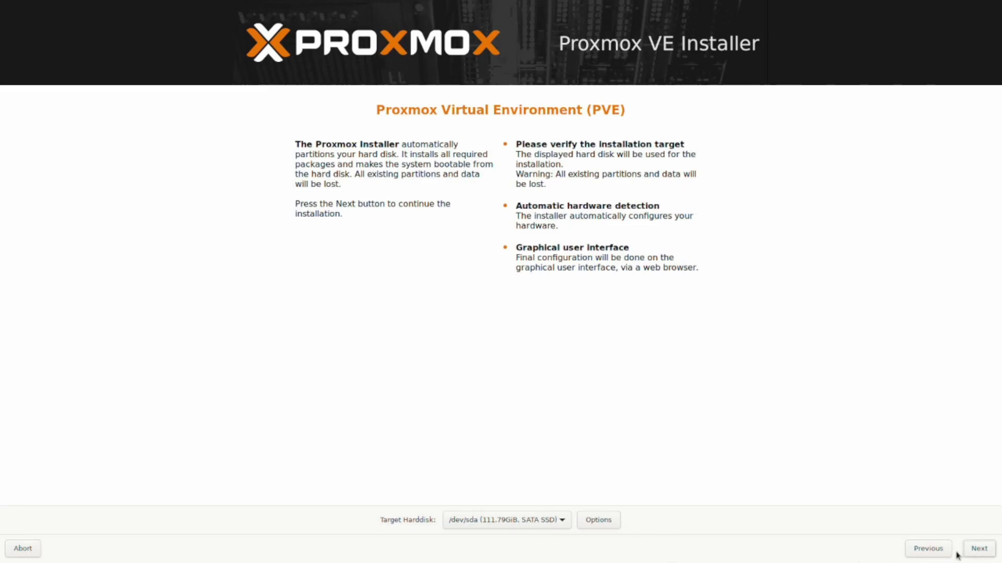
Keep /dev/sda, set location United States, then confirm password, email and 192.168.10.15/24 network
{"action": "left_click", "coordinate": [979, 549]}
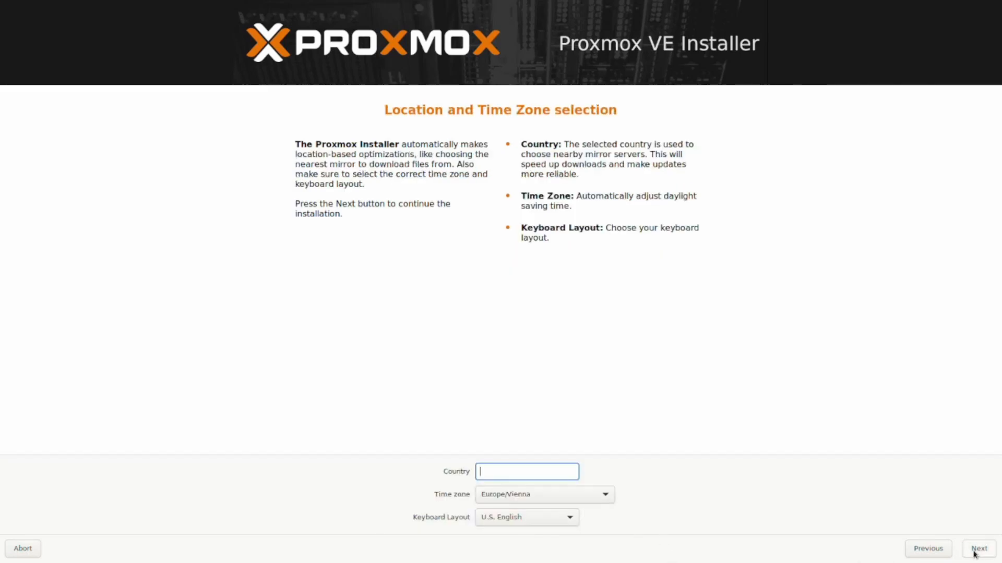
{"action": "type", "text": "United States"}
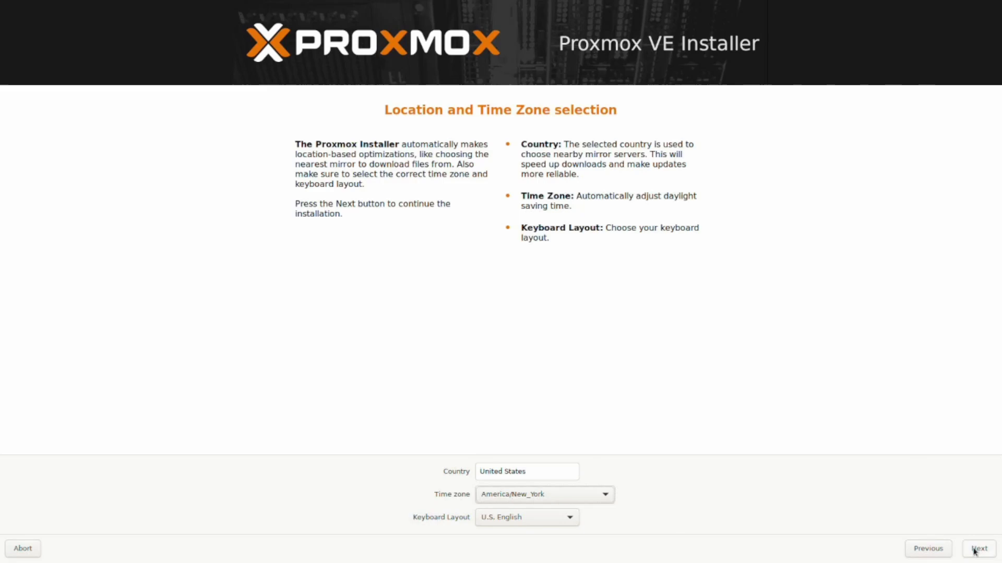
{"action": "left_click", "coordinate": [978, 548]}
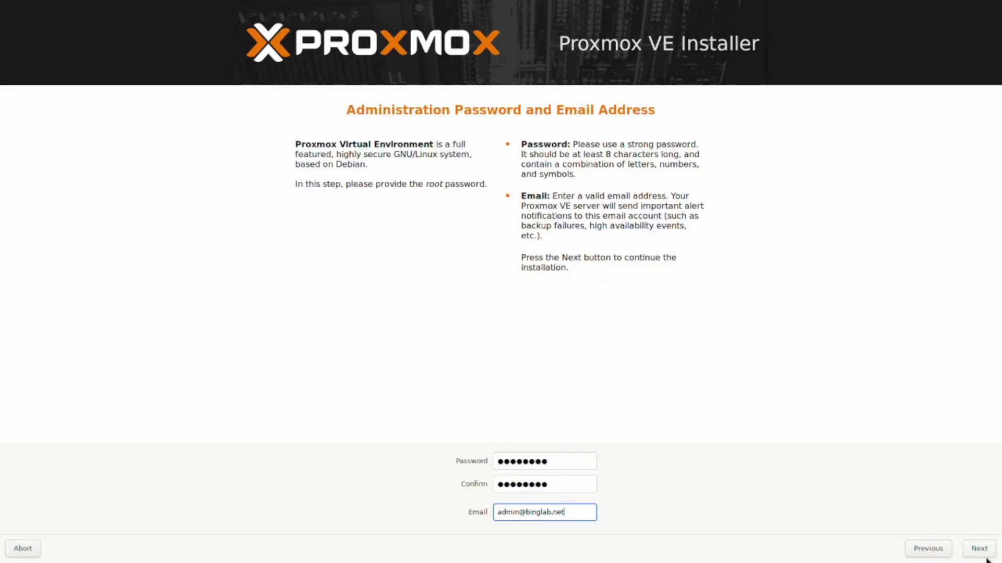
{"action": "left_click", "coordinate": [978, 549]}
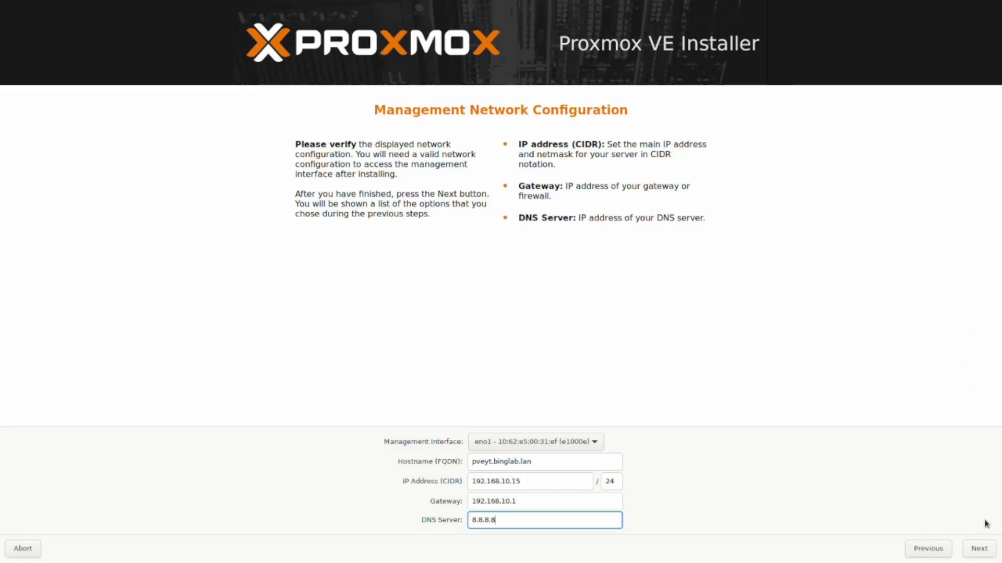
{"action": "left_click", "coordinate": [978, 548]}
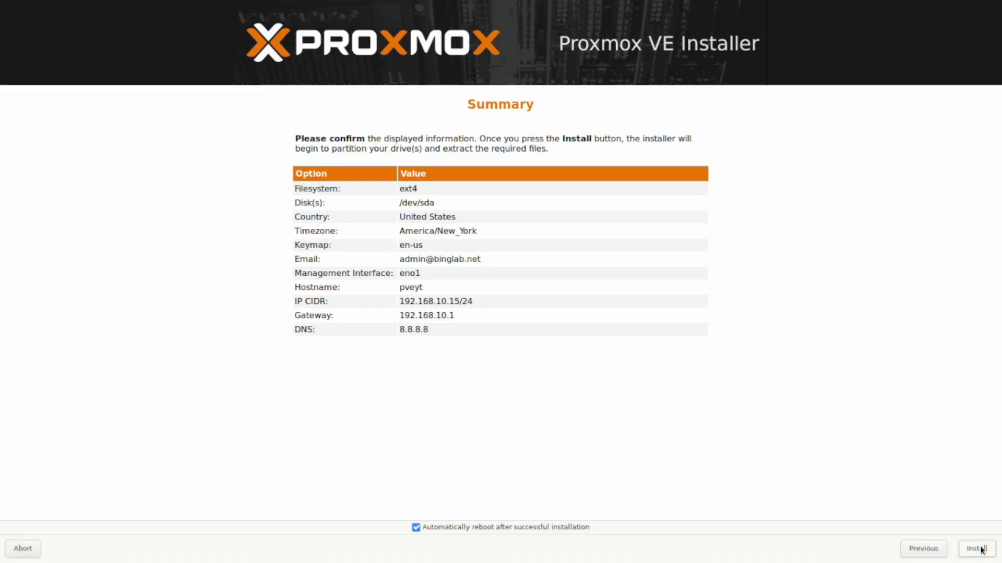
Install Proxmox VE onto /dev/sda and reboot once installation succeeds
{"action": "left_click", "coordinate": [975, 548]}
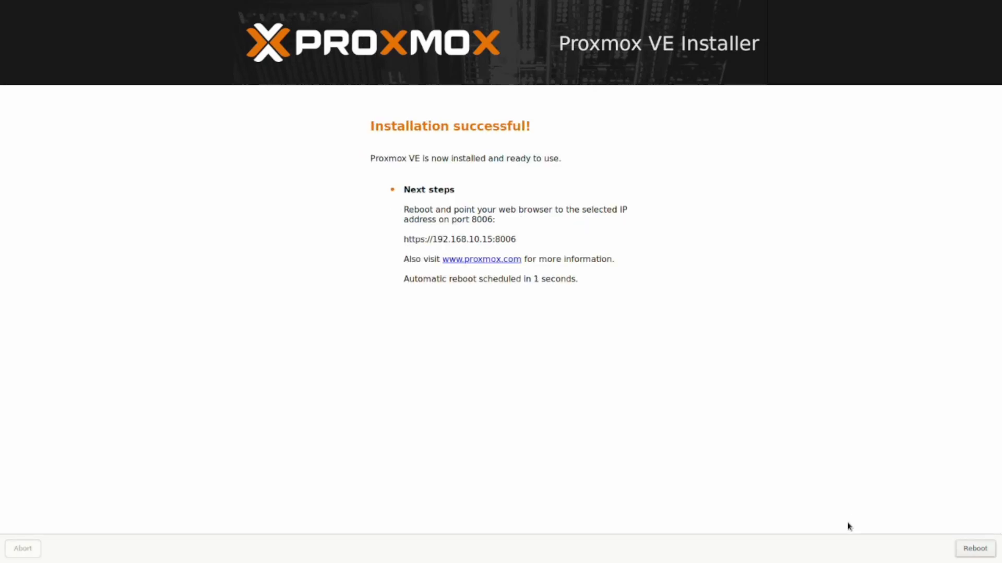
{"action": "left_click", "coordinate": [974, 548]}
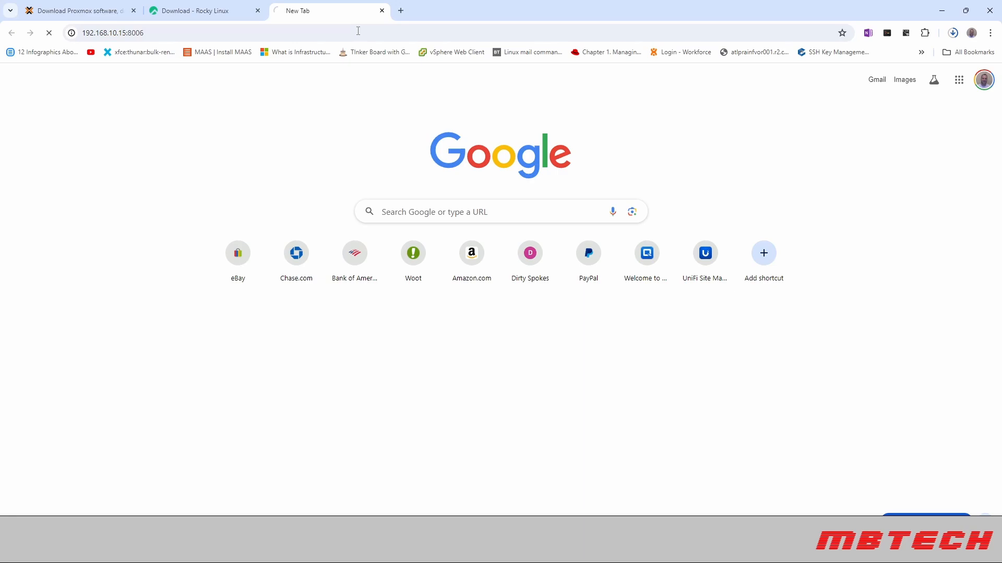
Log in as root, dismiss the subscription notice, and view pveyt's local ISO Images list
{"action": "key", "text": "Return"}
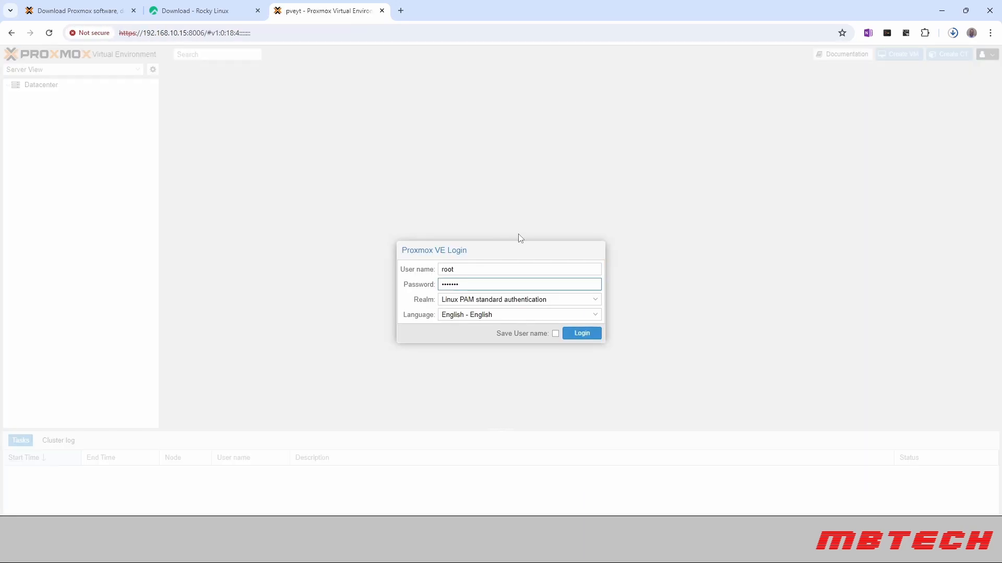
{"action": "left_click", "coordinate": [580, 333]}
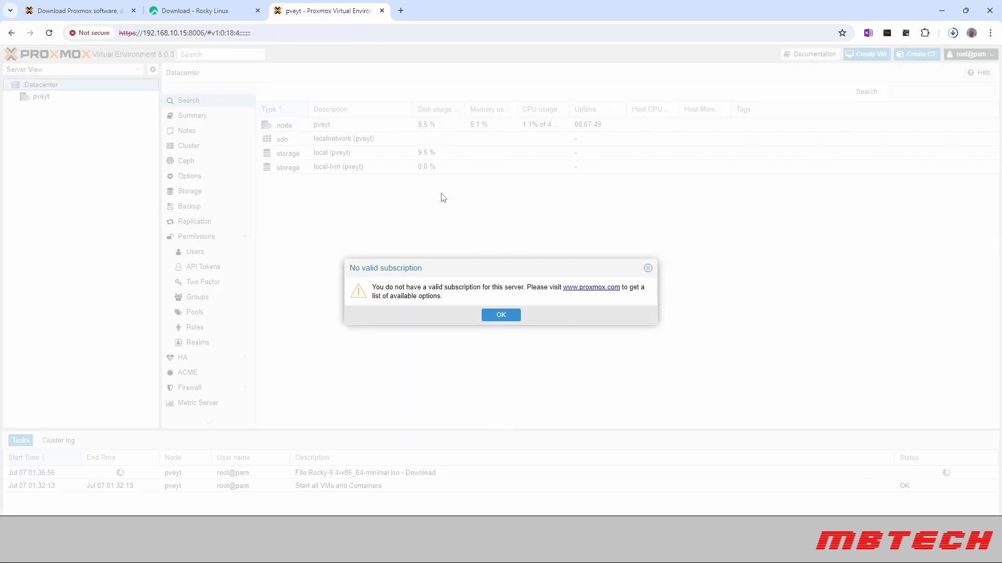
{"action": "mouse_move", "coordinate": [501, 315]}
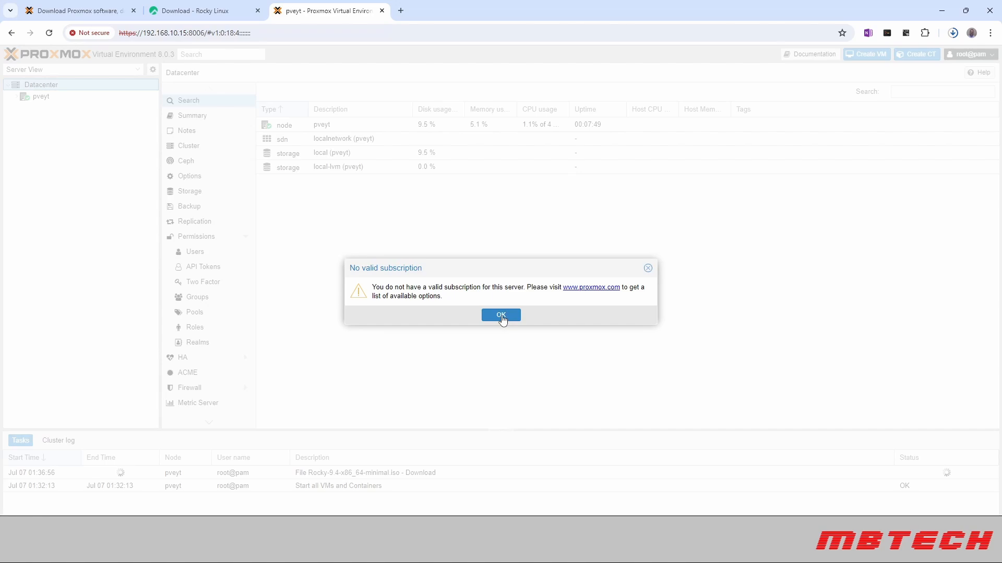
{"action": "left_click", "coordinate": [501, 315]}
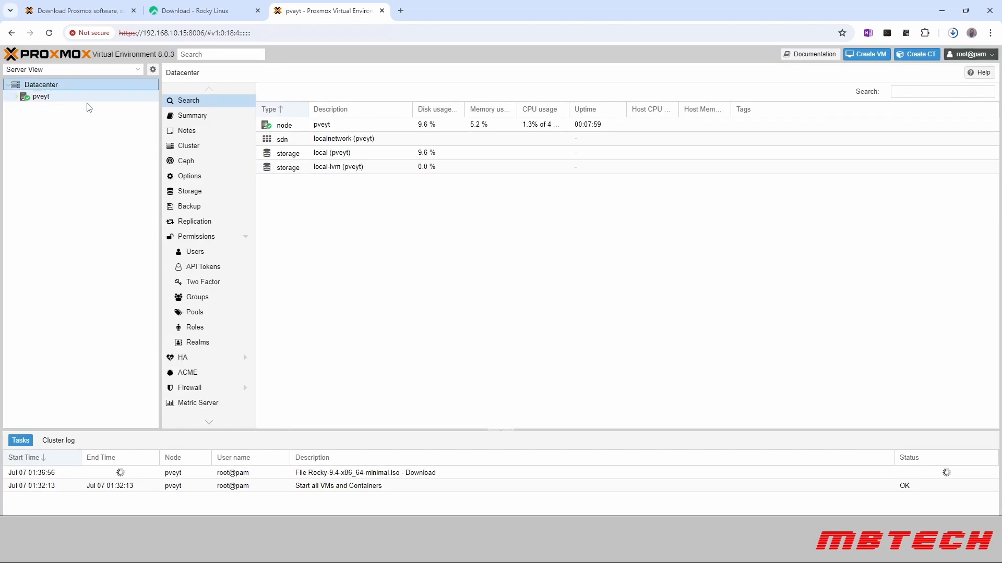
{"action": "left_click", "coordinate": [16, 96]}
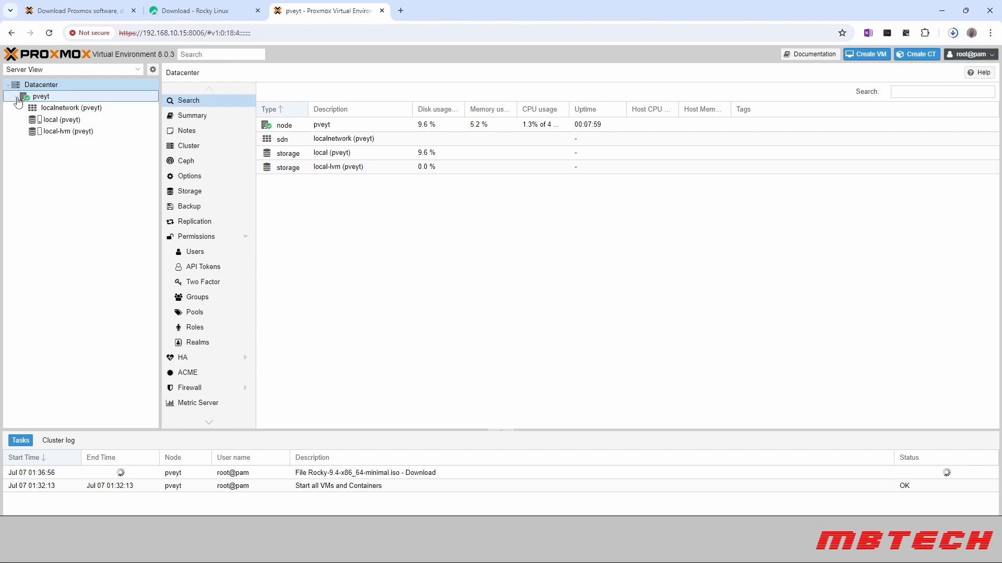
{"action": "mouse_move", "coordinate": [71, 107]}
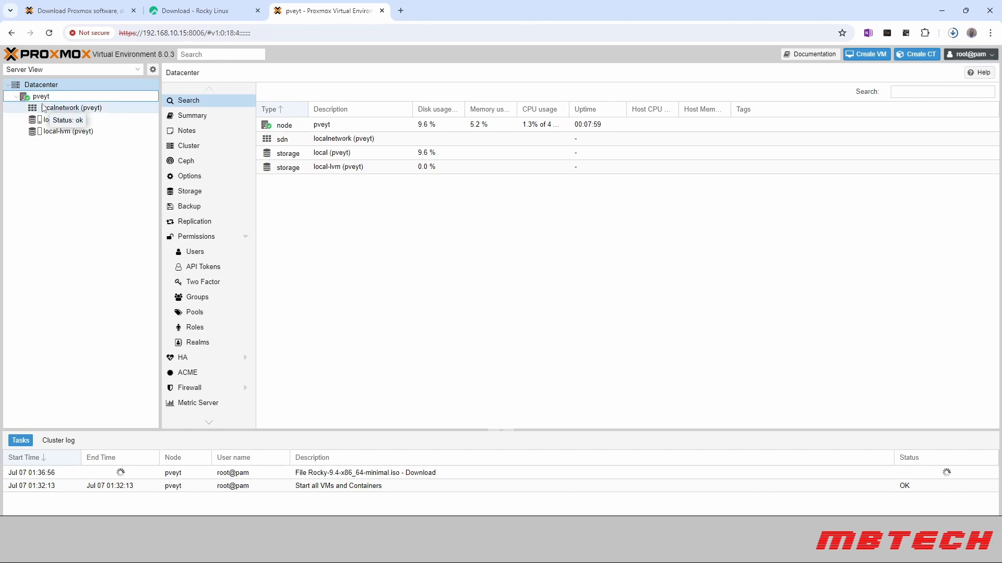
{"action": "mouse_move", "coordinate": [51, 119]}
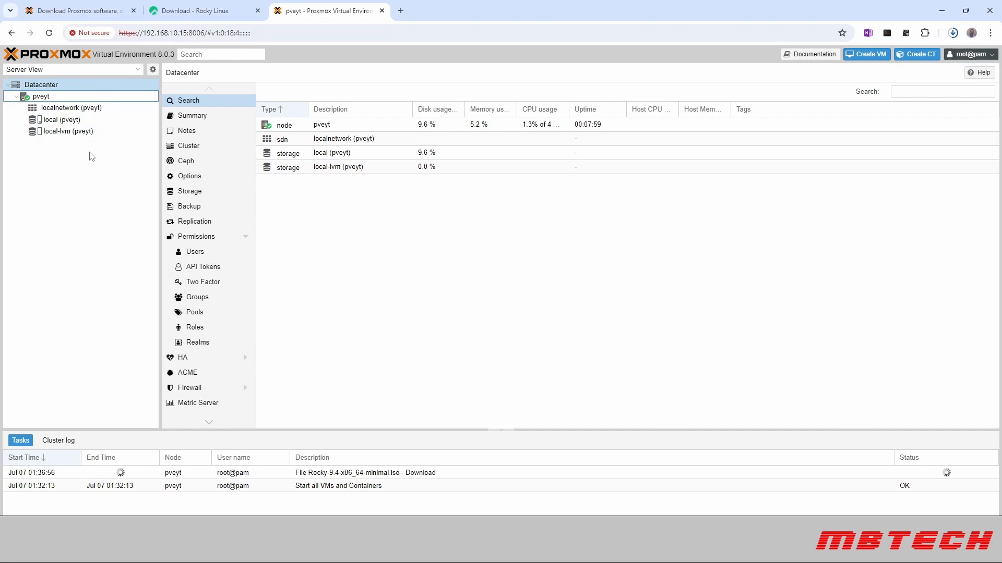
{"action": "left_click", "coordinate": [65, 119]}
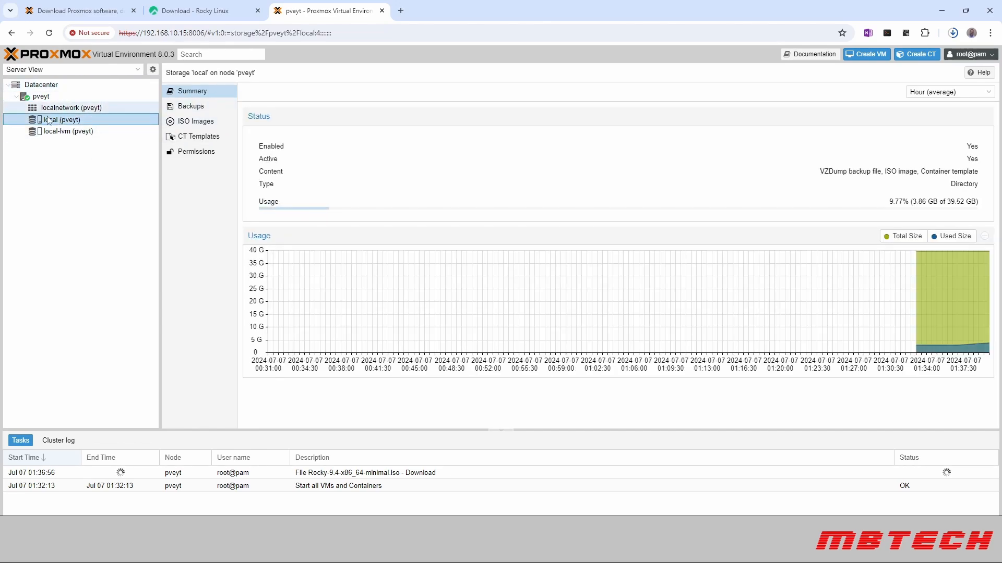
{"action": "mouse_move", "coordinate": [60, 120]}
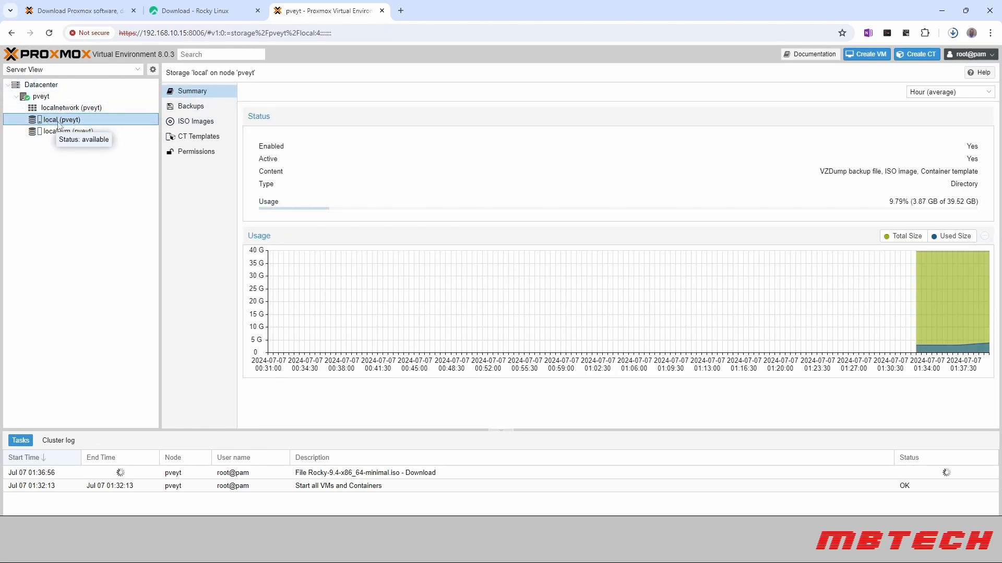
{"action": "mouse_move", "coordinate": [72, 149]}
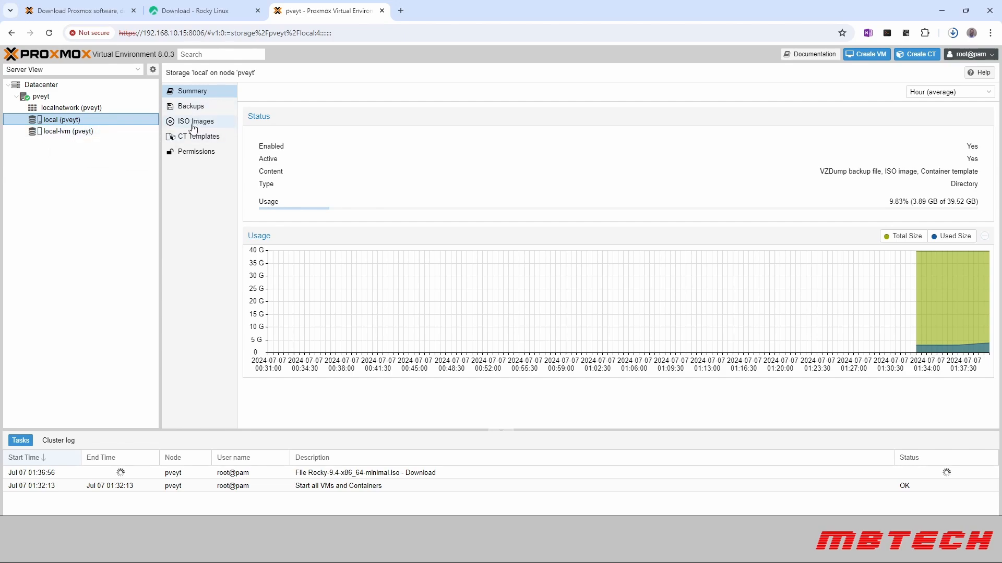
{"action": "left_click", "coordinate": [196, 122]}
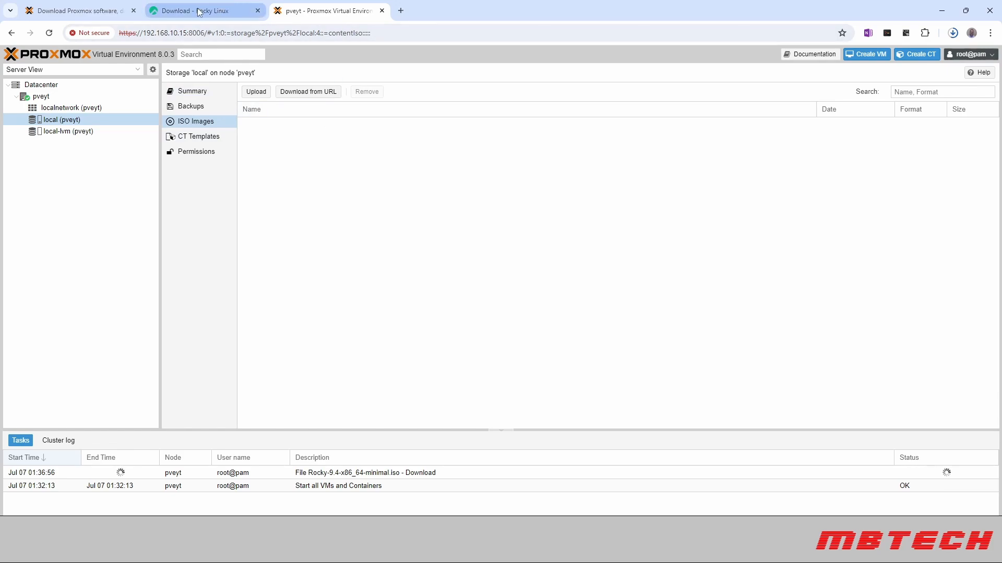
Copy the Rocky Linux 9.4 Minimal ISO link address and return to the Proxmox tab
{"action": "left_click", "coordinate": [205, 11]}
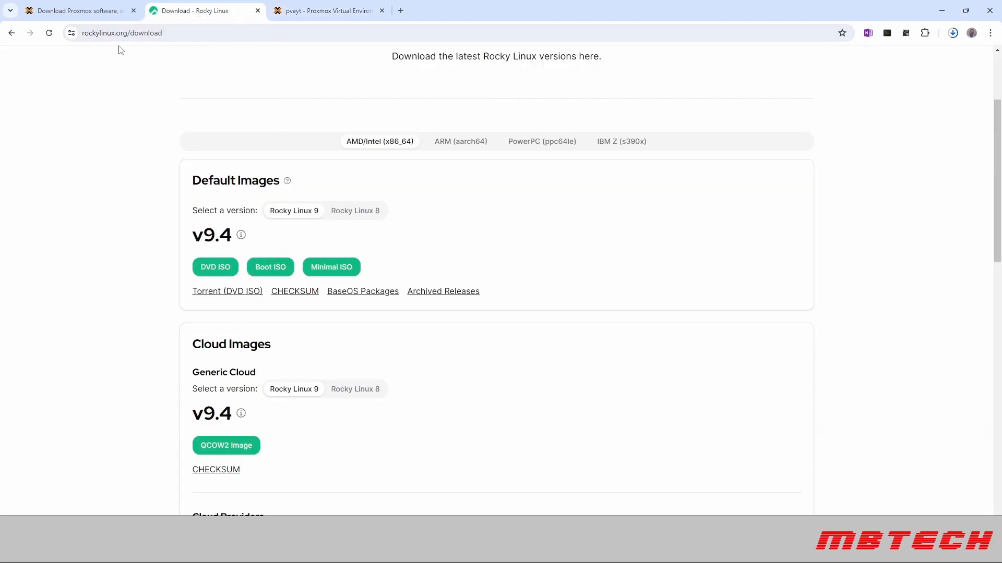
{"action": "mouse_move", "coordinate": [178, 205]}
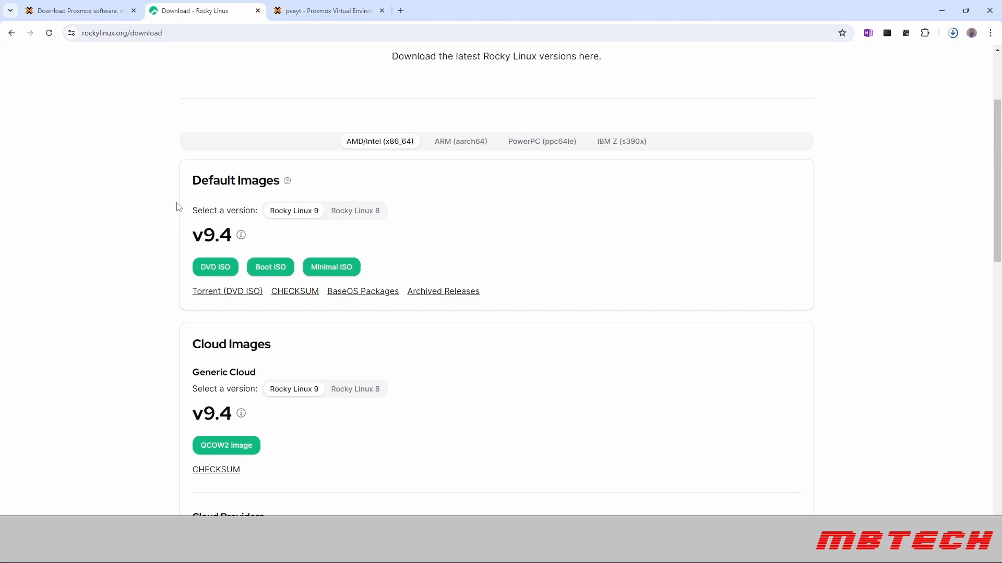
{"action": "mouse_move", "coordinate": [318, 225]}
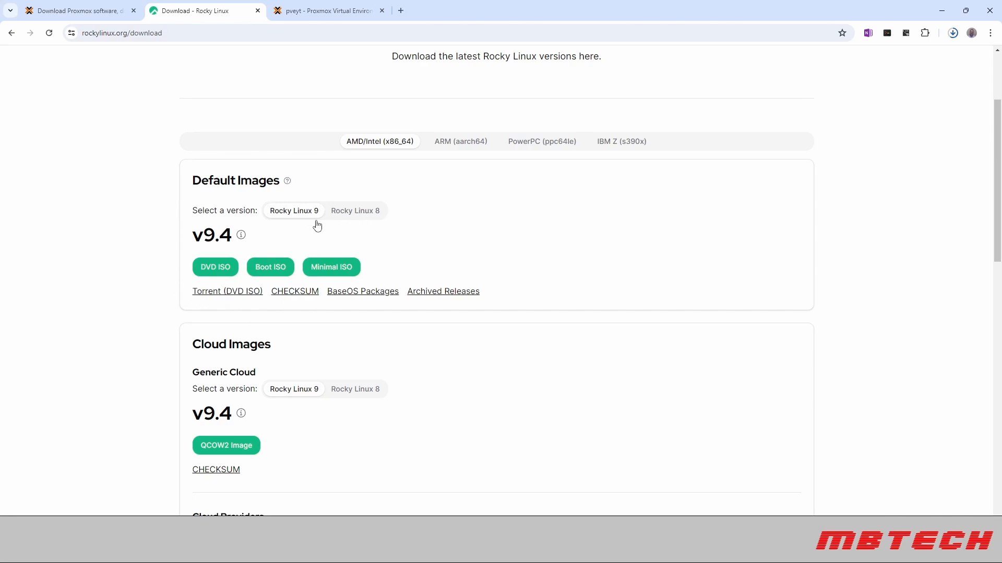
{"action": "mouse_move", "coordinate": [270, 266]}
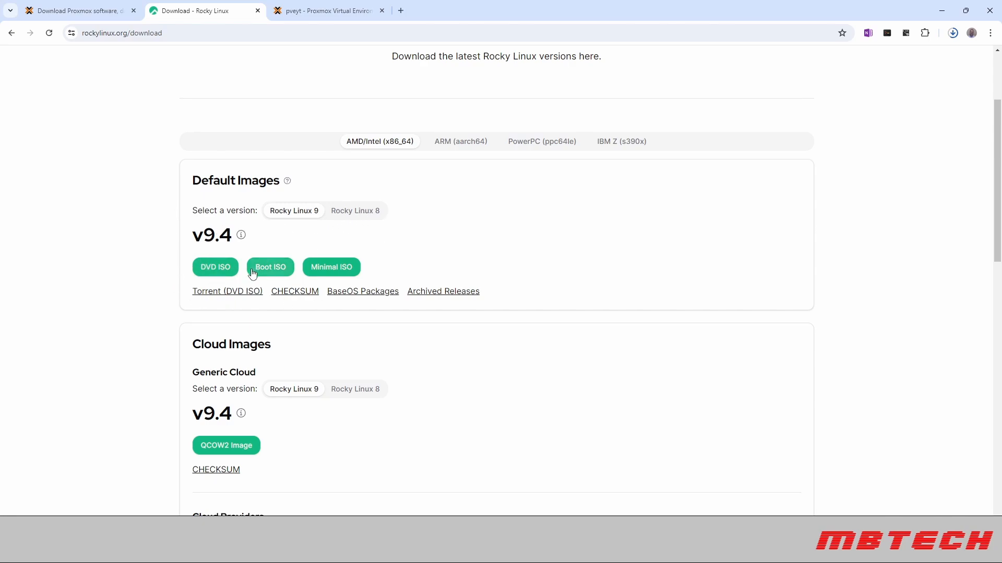
{"action": "mouse_move", "coordinate": [327, 270]}
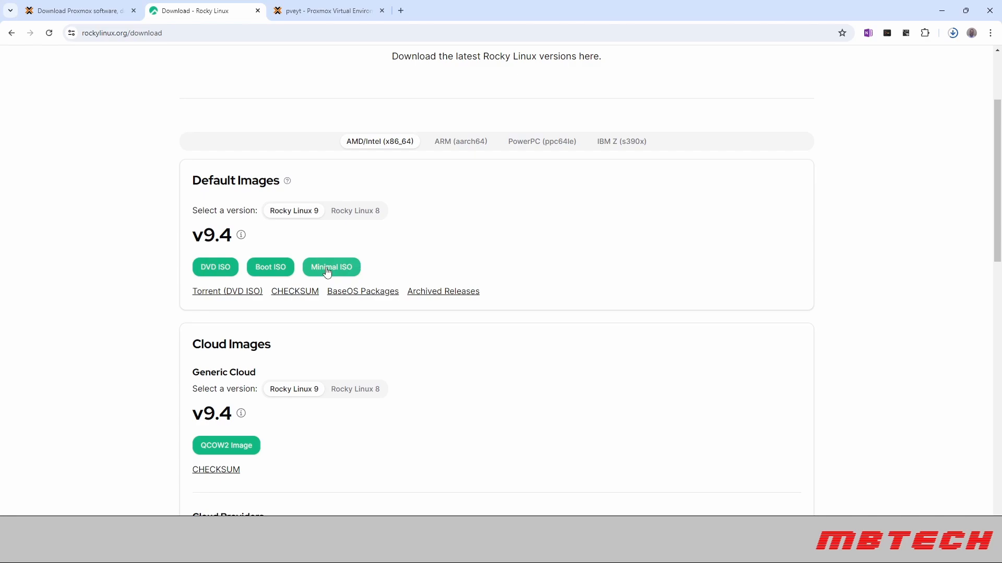
{"action": "right_click", "coordinate": [331, 266]}
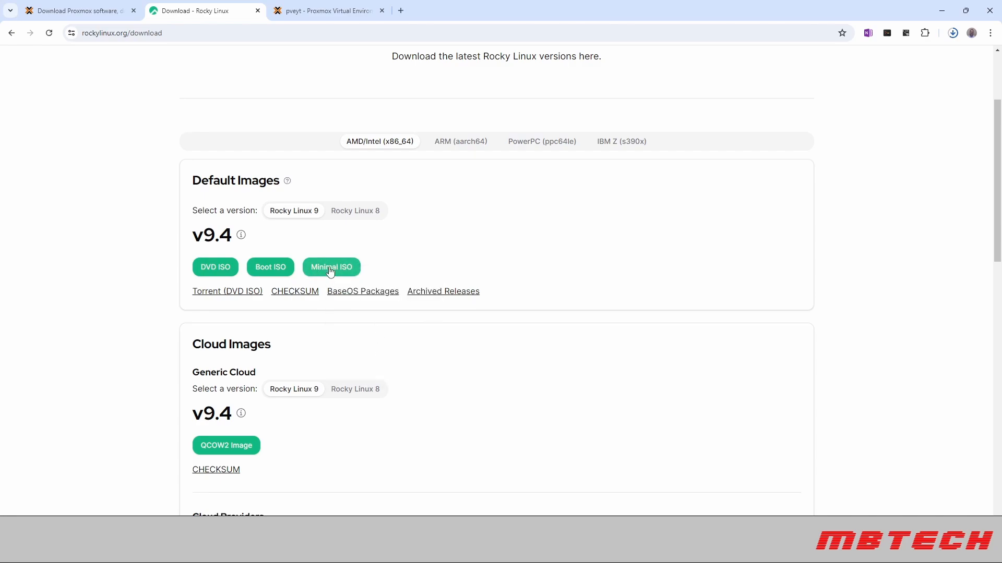
{"action": "left_click", "coordinate": [325, 10]}
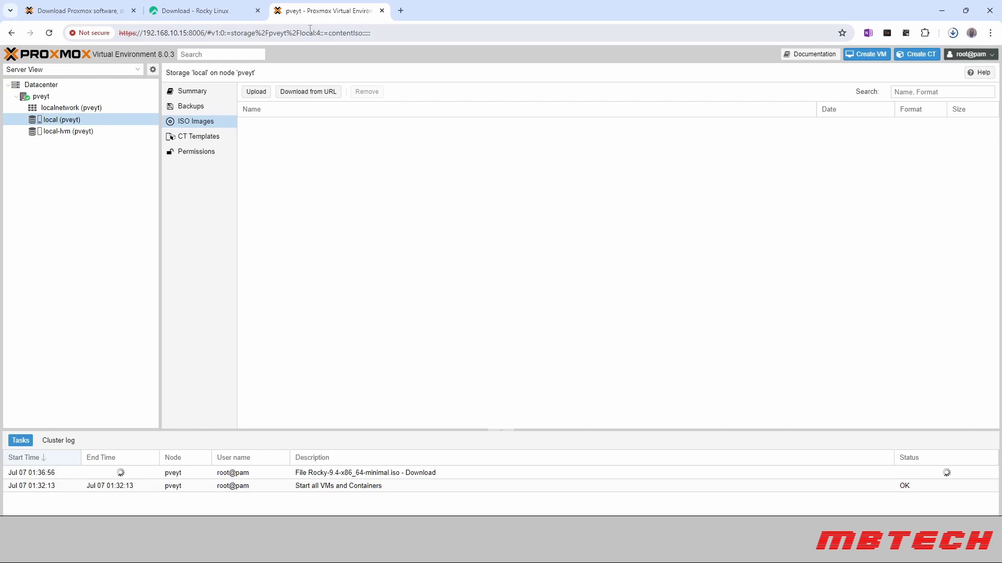
Download Rocky-9.4-x86_64-minimal.iso into local storage via Download from URL with the pasted link
{"action": "left_click", "coordinate": [307, 92]}
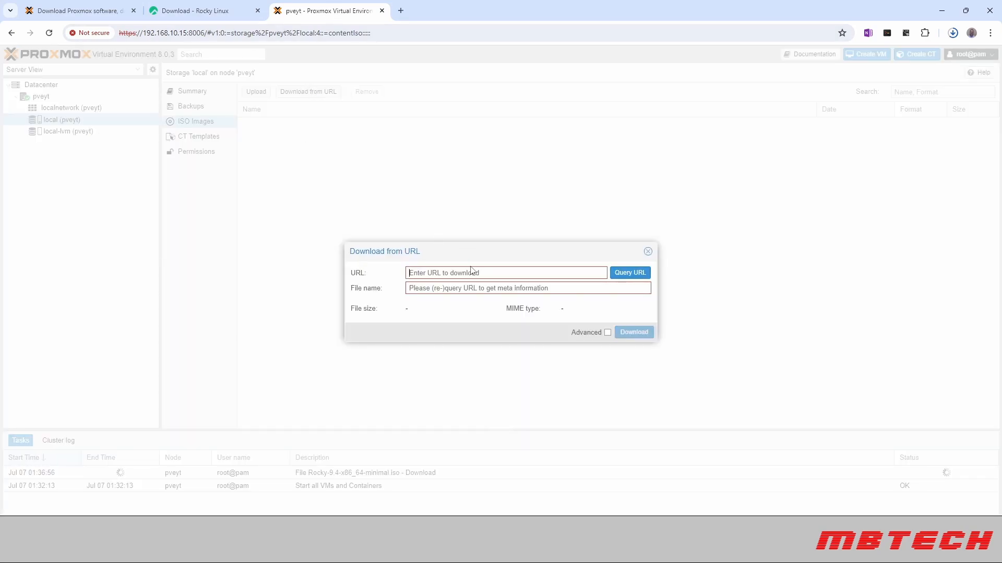
{"action": "left_click", "coordinate": [628, 273]}
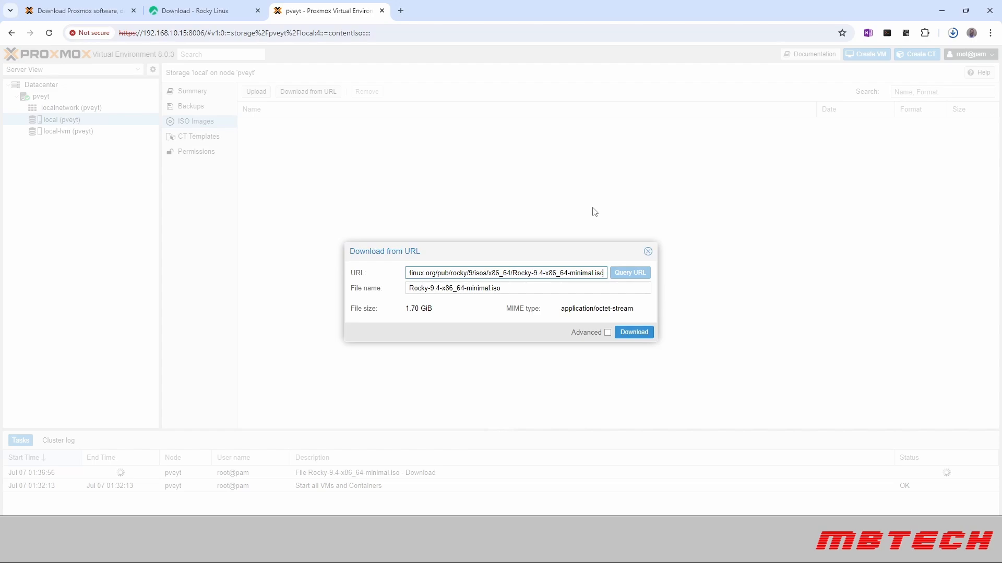
{"action": "mouse_move", "coordinate": [492, 281]}
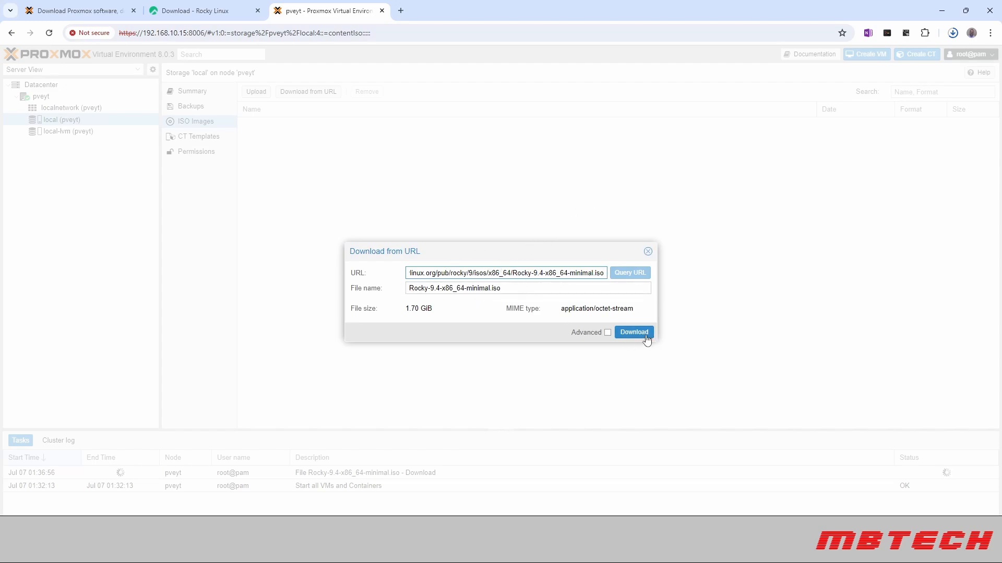
{"action": "left_click", "coordinate": [633, 332]}
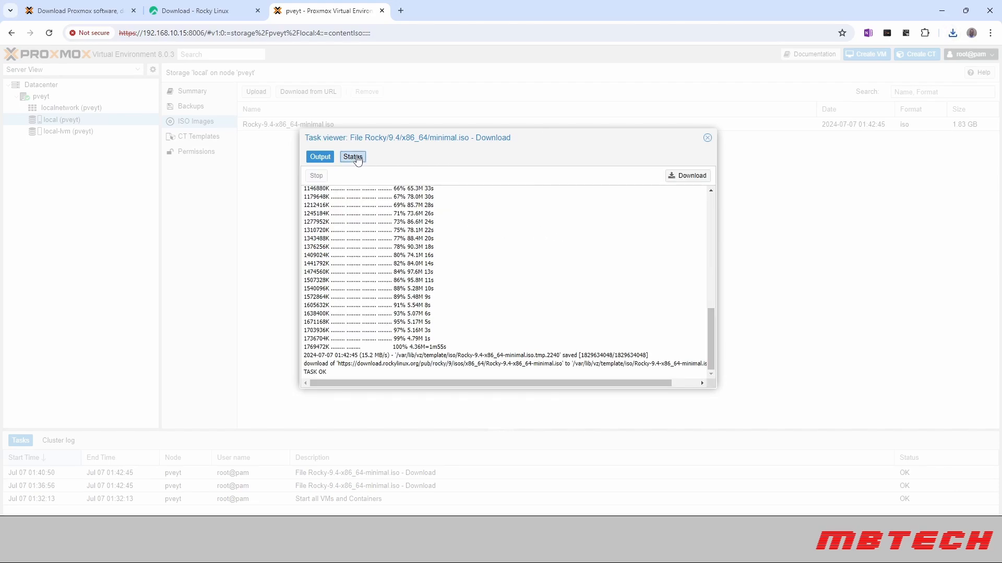
Check the download task's OK status, close its log, and select the Rocky 9.4 ISO
{"action": "left_click", "coordinate": [352, 156]}
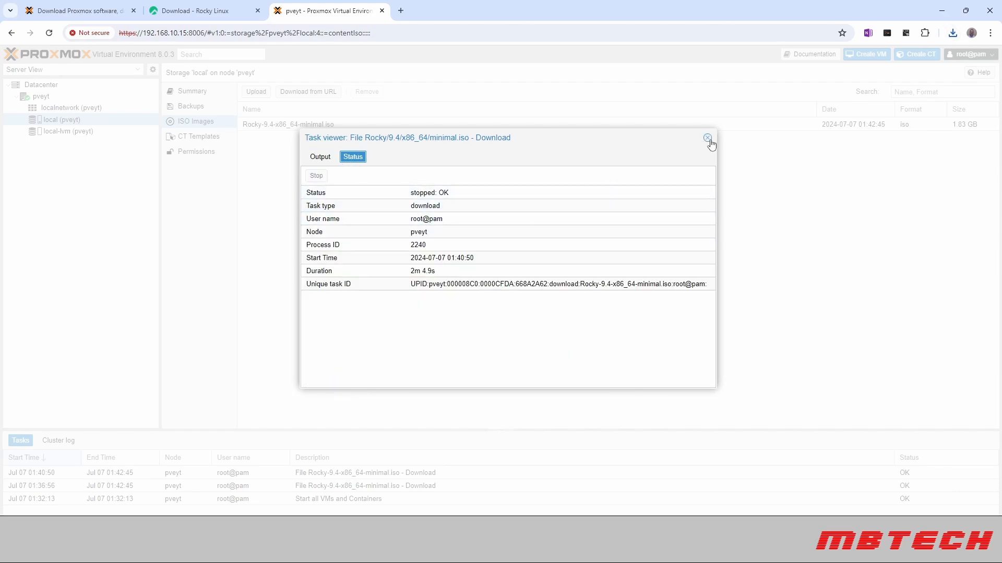
{"action": "left_click", "coordinate": [706, 138]}
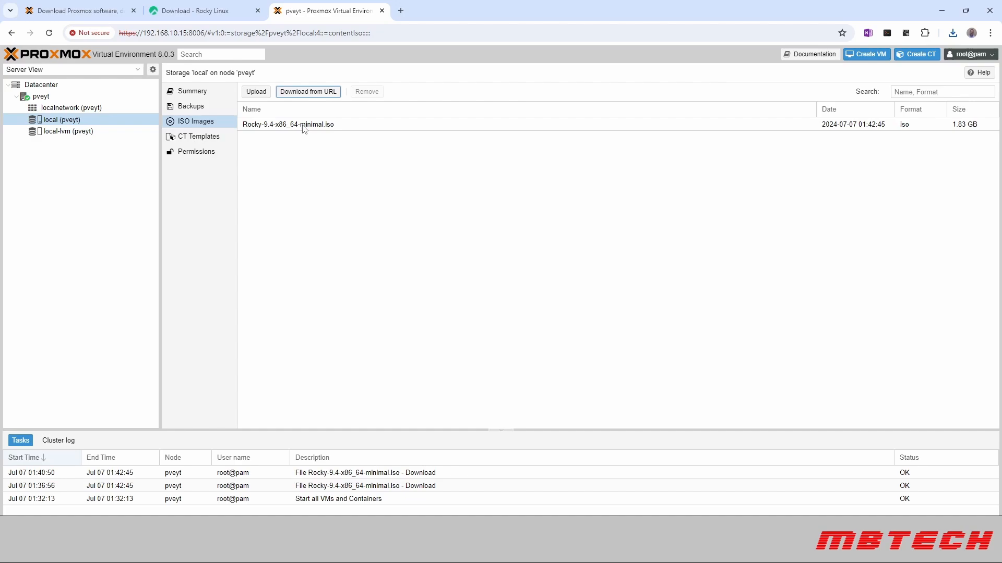
{"action": "left_click", "coordinate": [287, 124]}
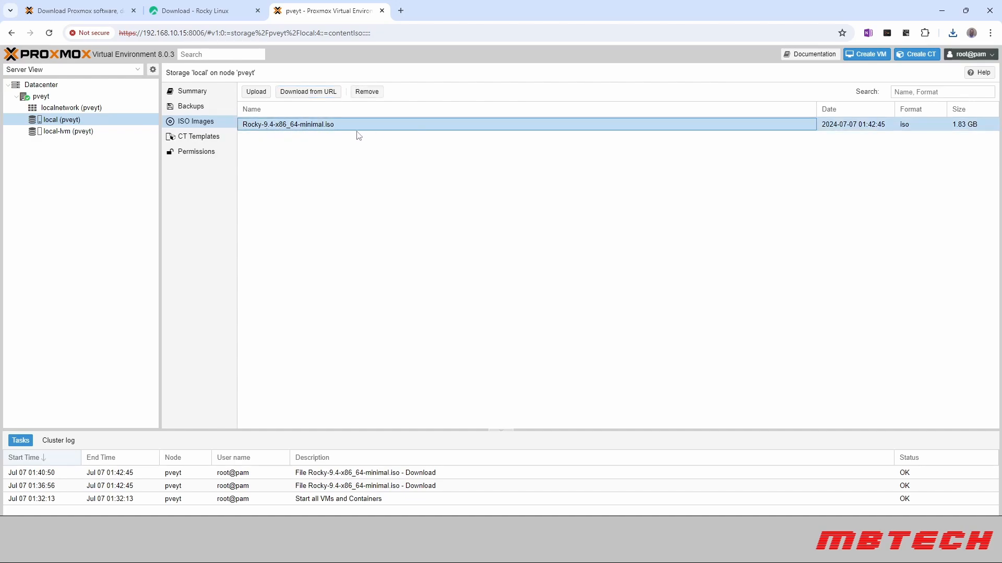
{"action": "mouse_move", "coordinate": [681, 174]}
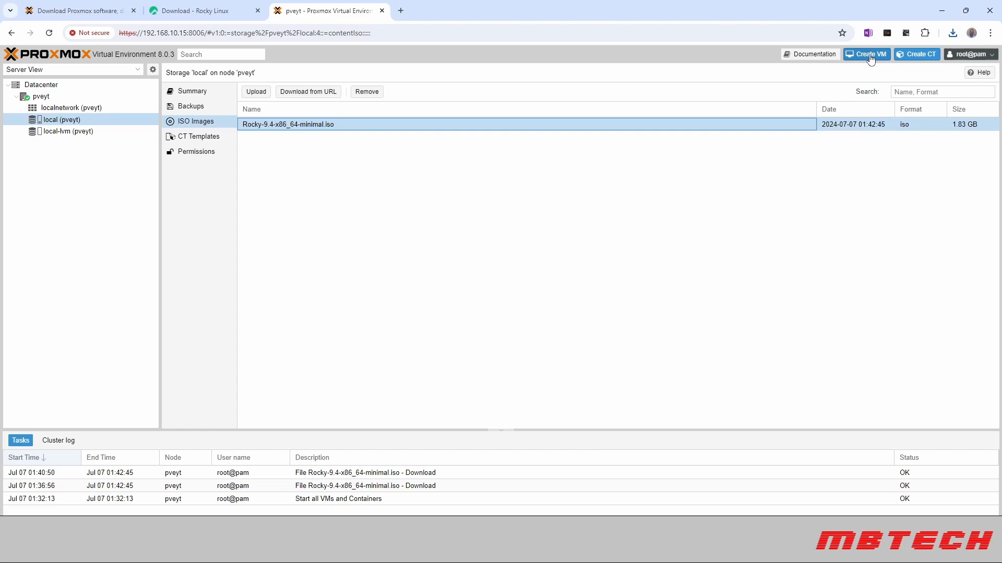
Name the new VM Rockytest and choose Rocky-9.4-x86_64-minimal.iso as its ISO image
{"action": "left_click", "coordinate": [866, 54]}
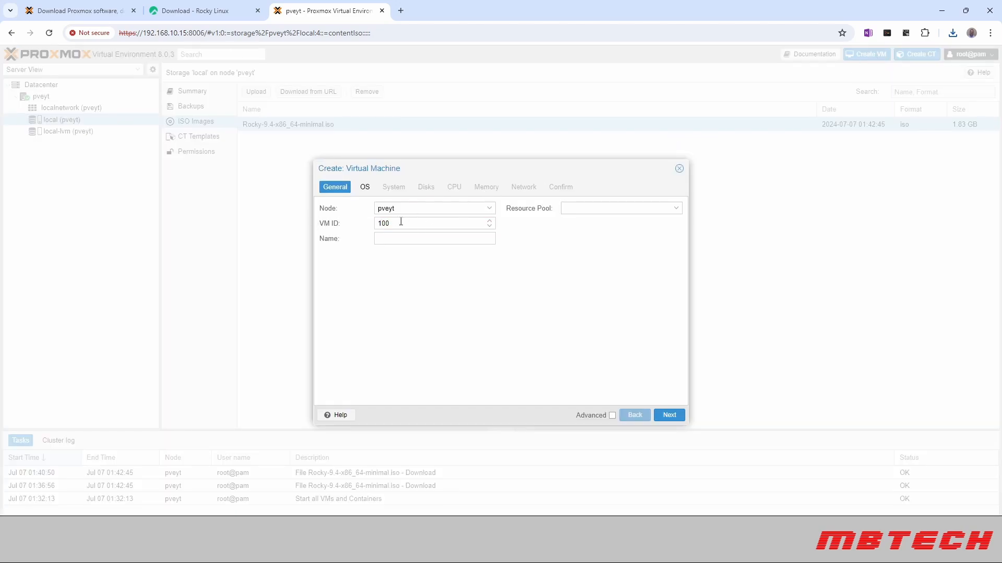
{"action": "left_click", "coordinate": [433, 239]}
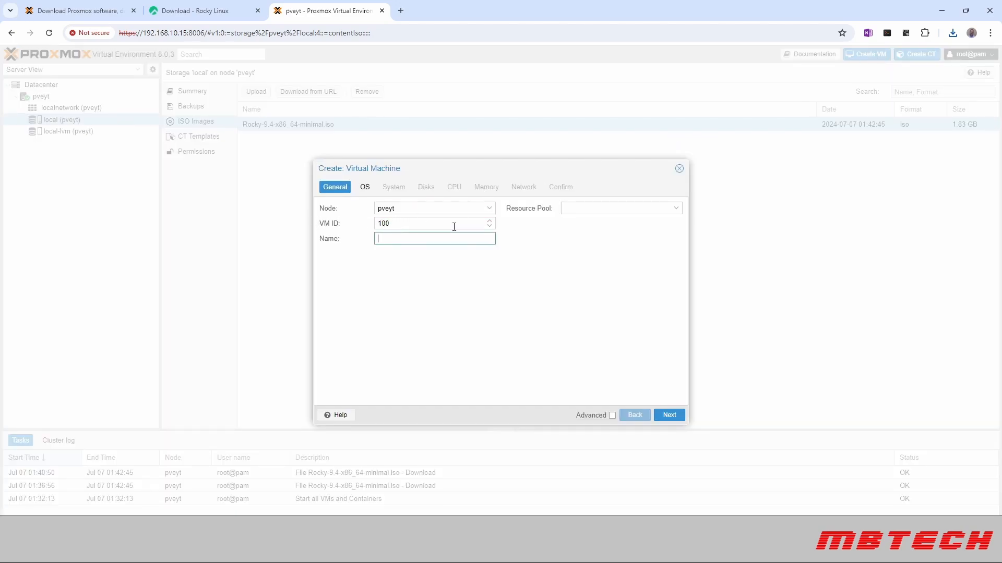
{"action": "type", "text": "rick"}
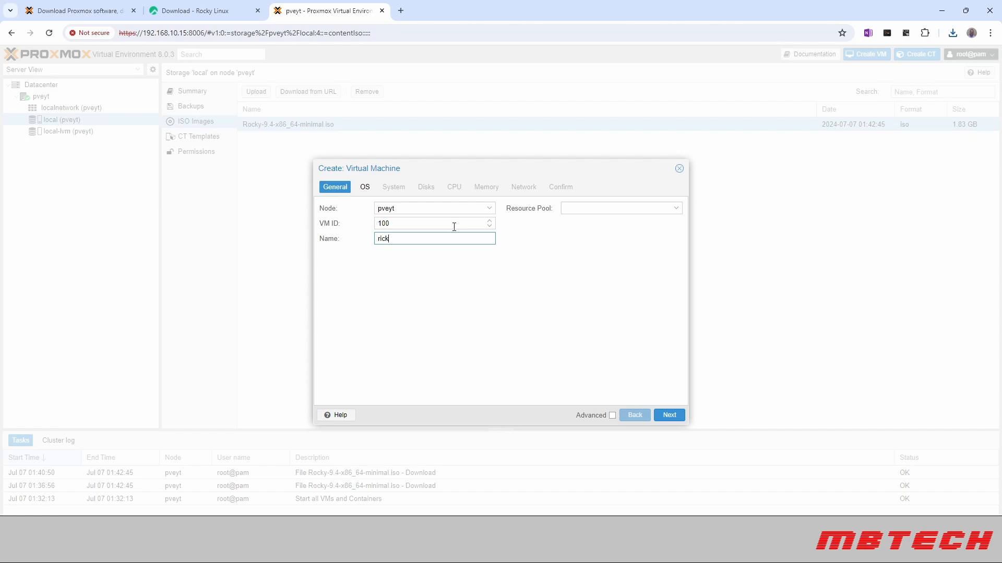
{"action": "type", "text": "Ro"}
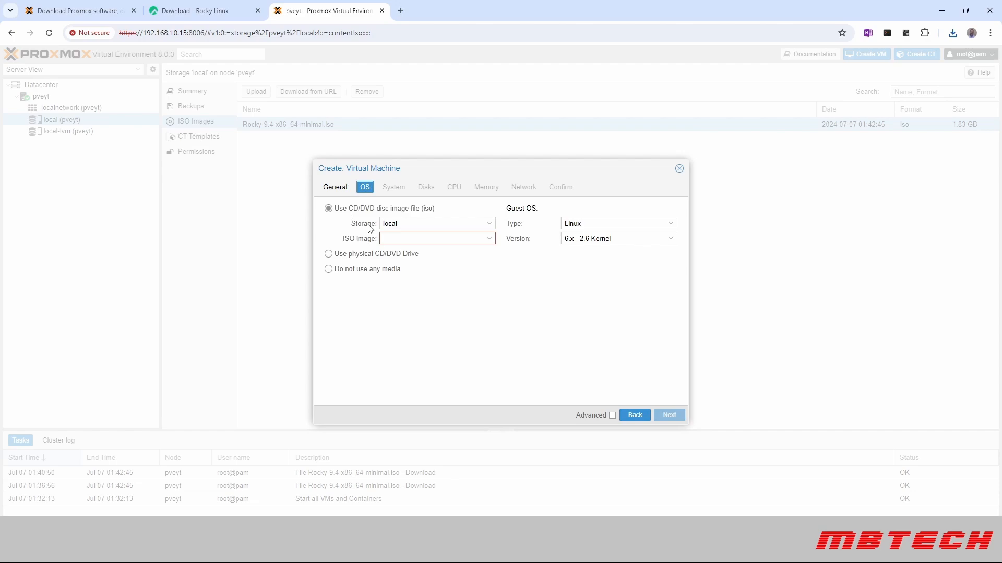
{"action": "left_click", "coordinate": [436, 239]}
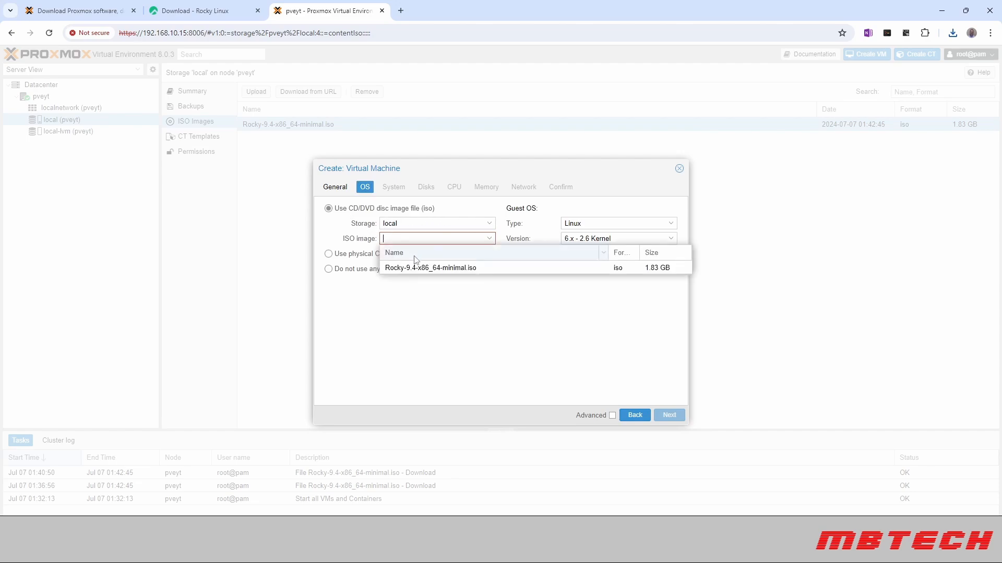
{"action": "left_click", "coordinate": [430, 267]}
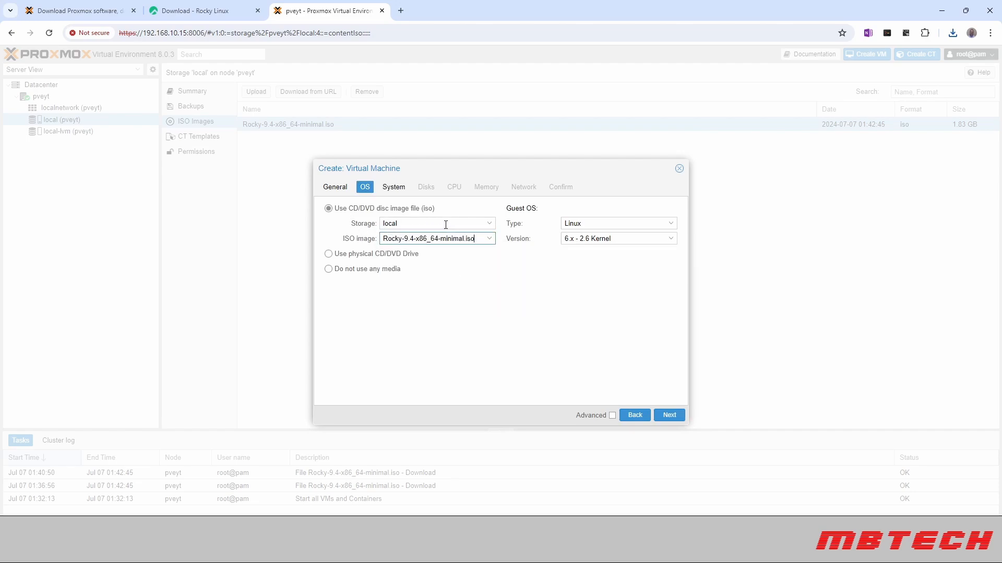
{"action": "mouse_move", "coordinate": [437, 273]}
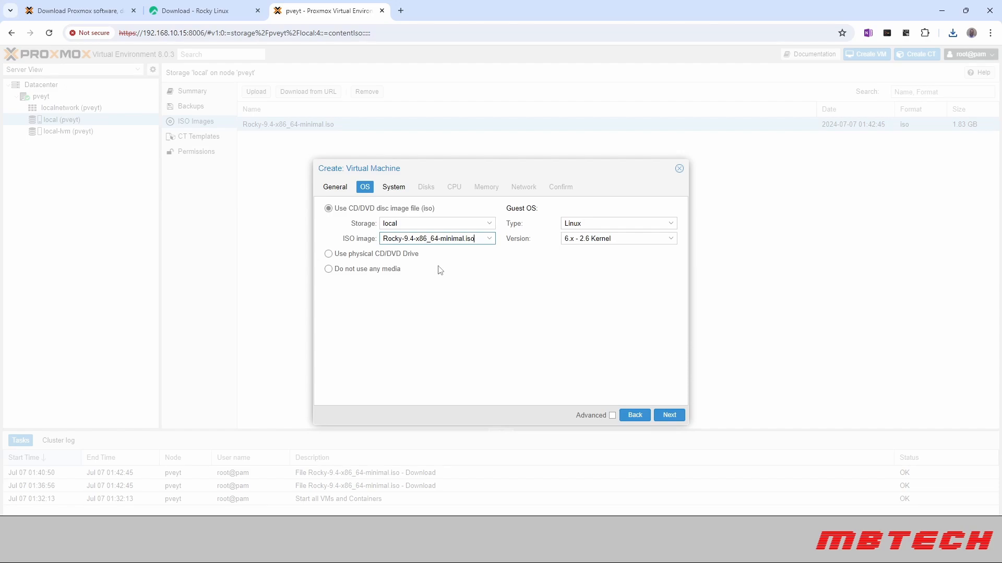
{"action": "mouse_move", "coordinate": [390, 292]}
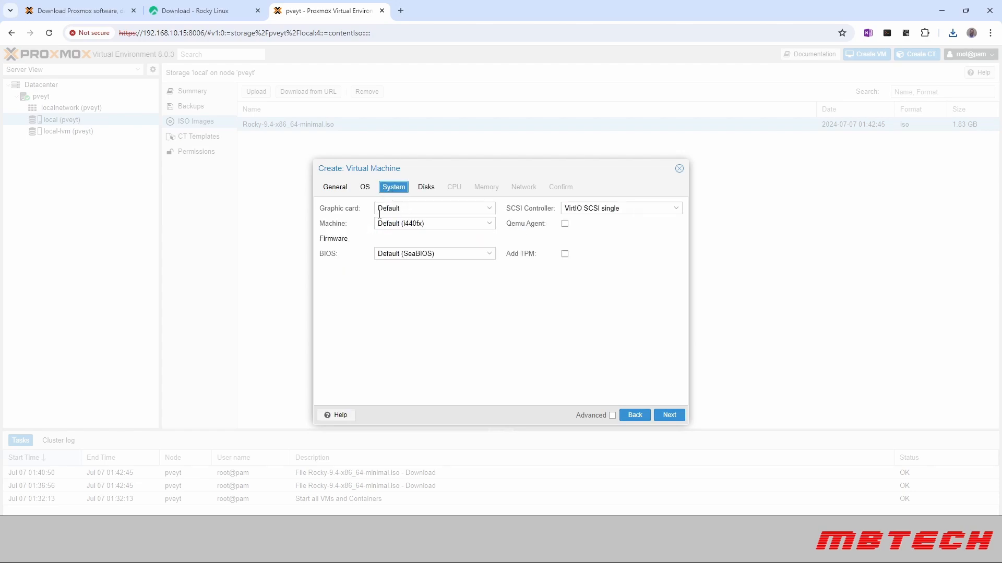
{"action": "mouse_move", "coordinate": [396, 268]}
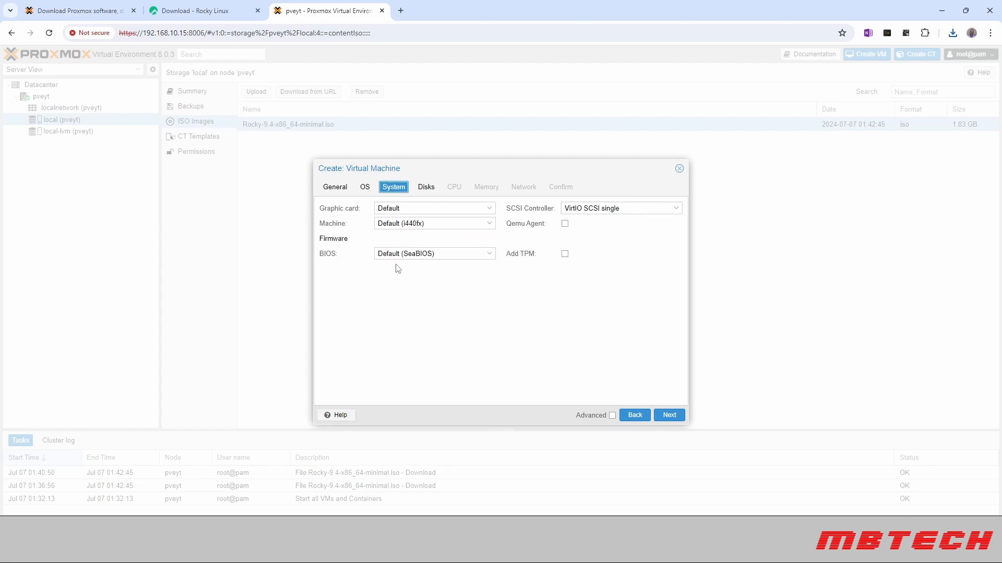
Accept system defaults and set a 32 GiB disk on local-lvm storage
{"action": "left_click", "coordinate": [426, 187]}
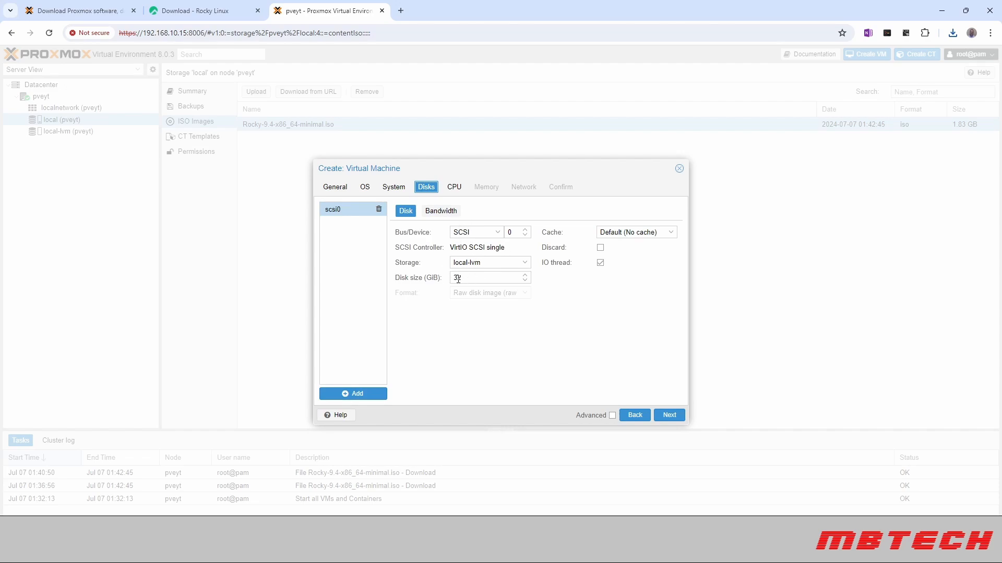
{"action": "type", "text": "2"}
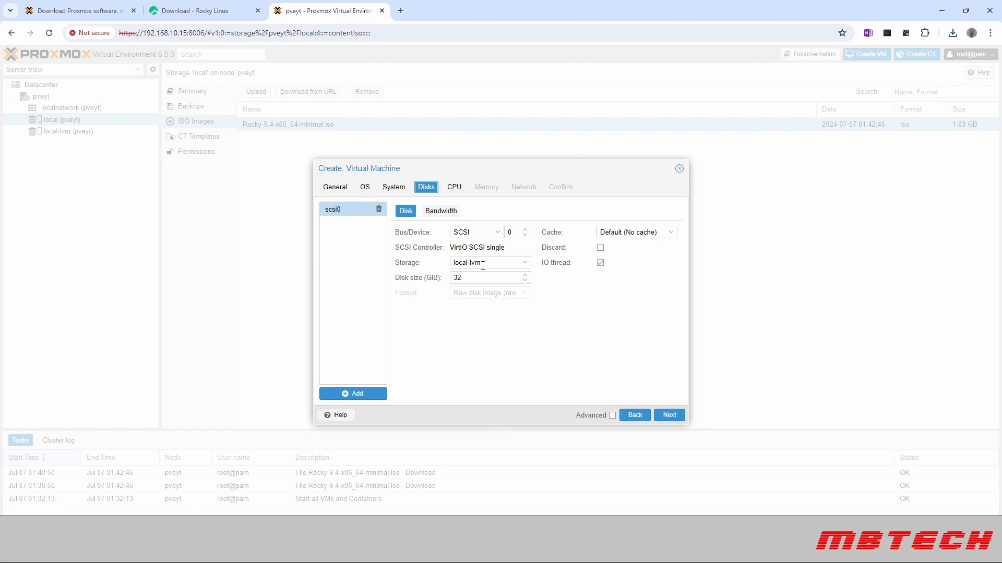
{"action": "left_click", "coordinate": [525, 263]}
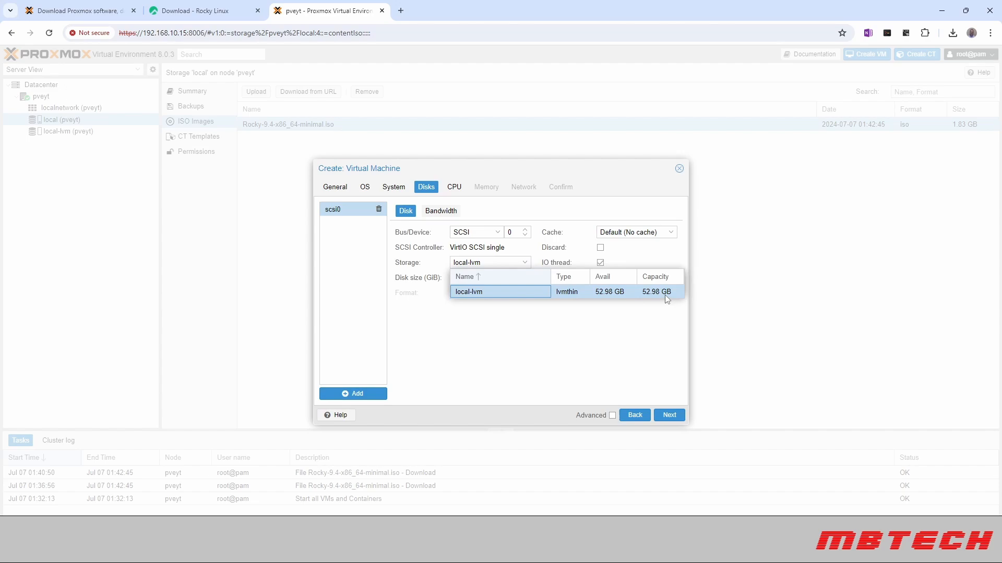
{"action": "left_click", "coordinate": [469, 291]}
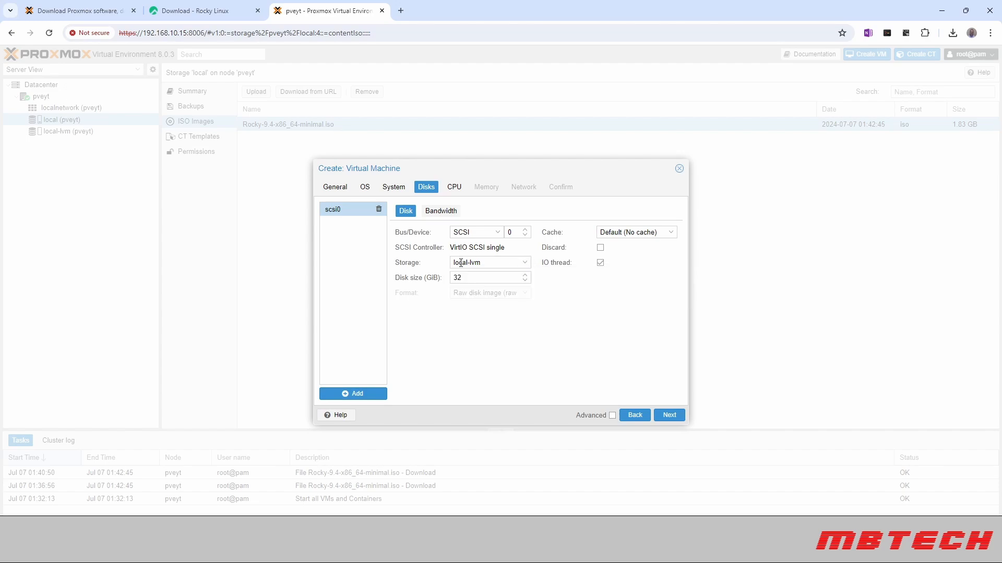
{"action": "mouse_move", "coordinate": [564, 305]}
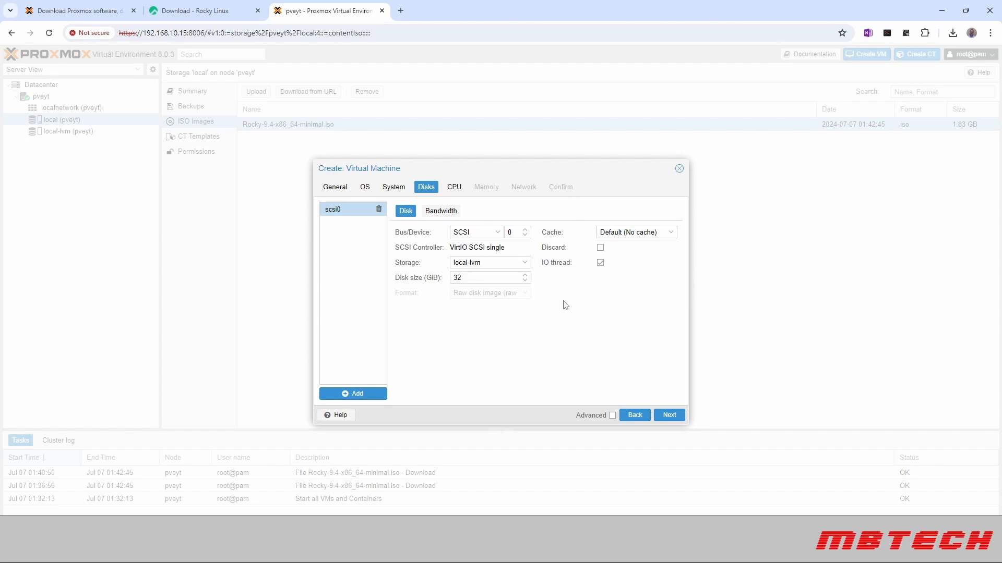
{"action": "left_click", "coordinate": [668, 415]}
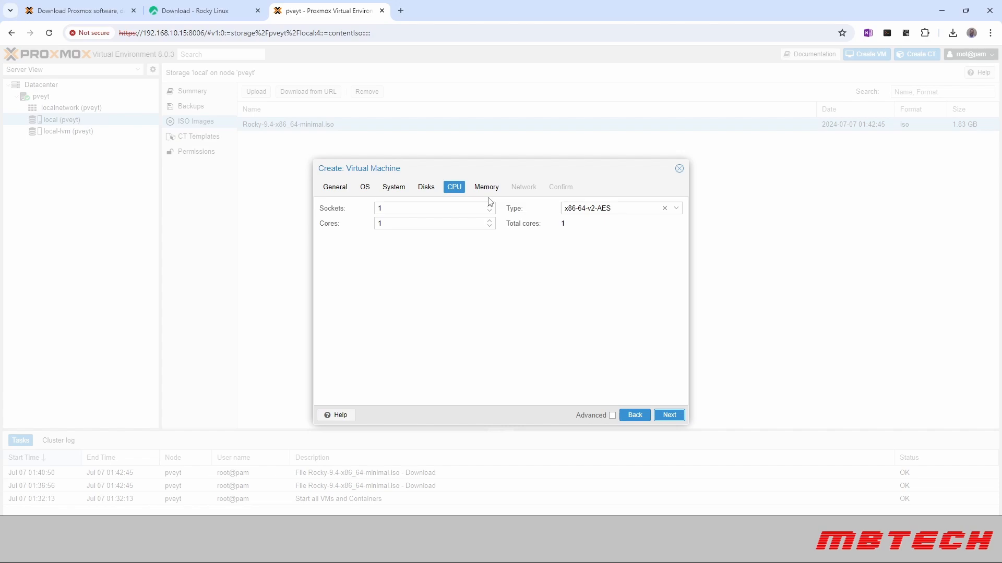
{"action": "mouse_move", "coordinate": [467, 203]}
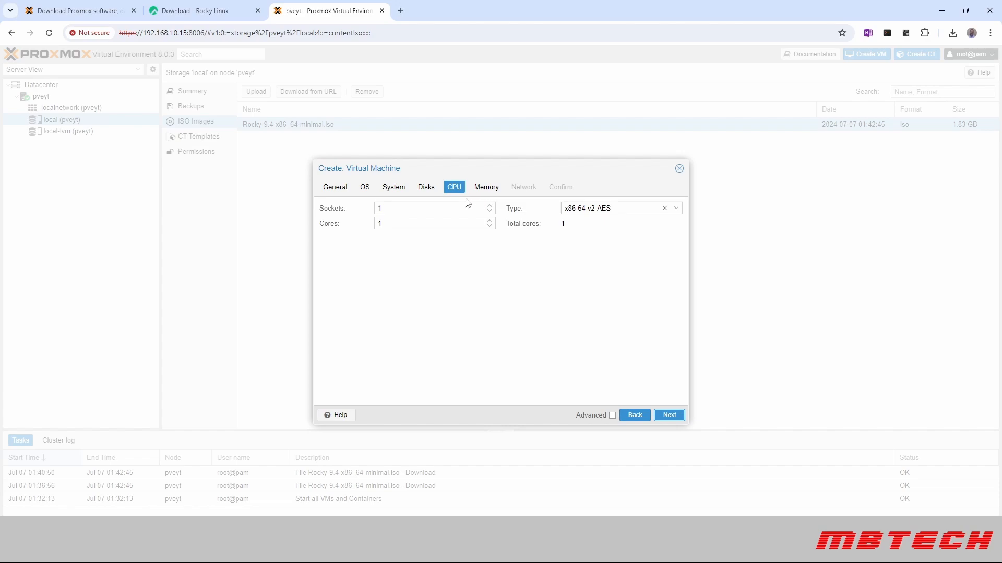
{"action": "mouse_move", "coordinate": [394, 211]}
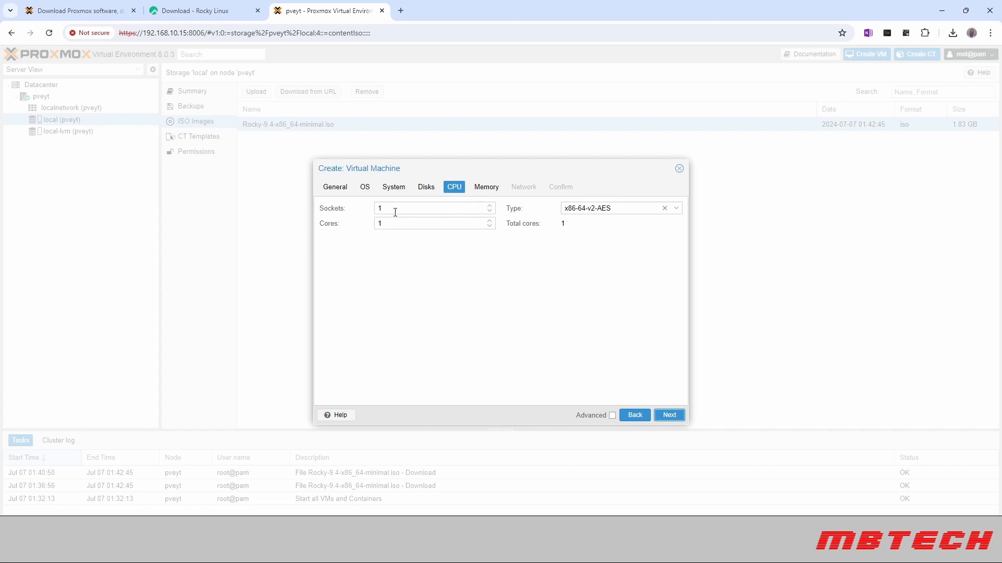
Keep 1 core, 2048 MiB memory and vmbr0 networking, then create VM 100
{"action": "left_click", "coordinate": [668, 414]}
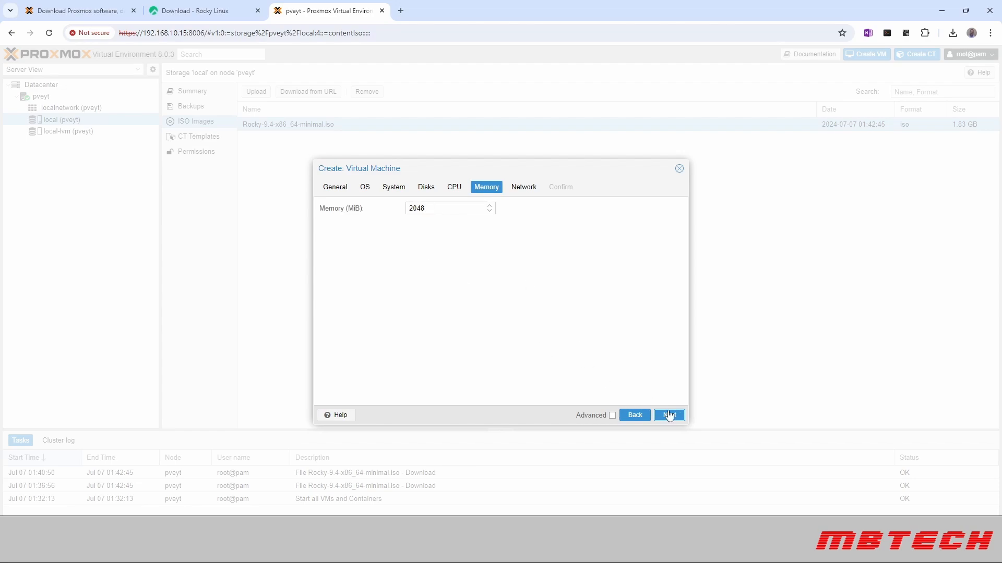
{"action": "left_click", "coordinate": [669, 414]}
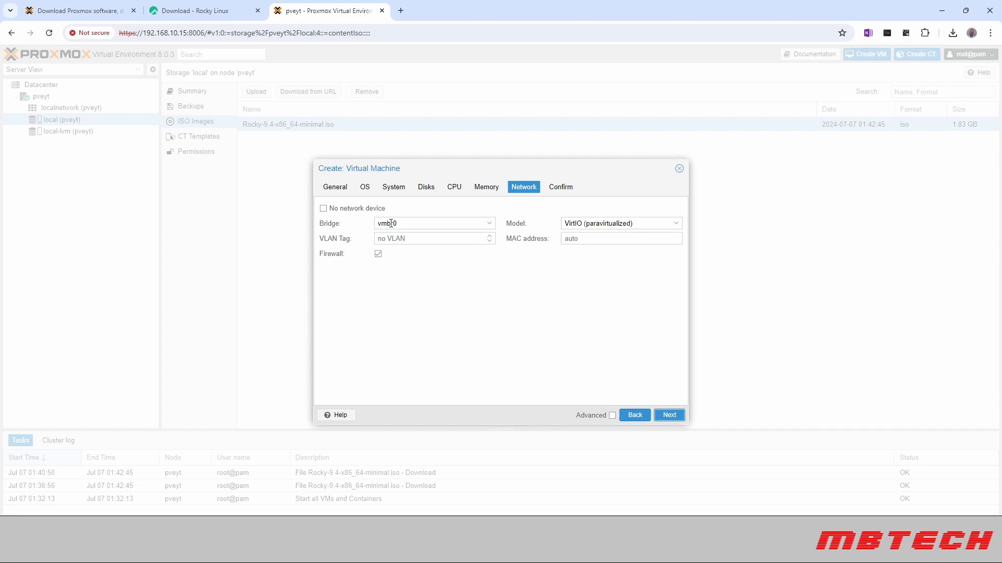
{"action": "mouse_move", "coordinate": [561, 347]}
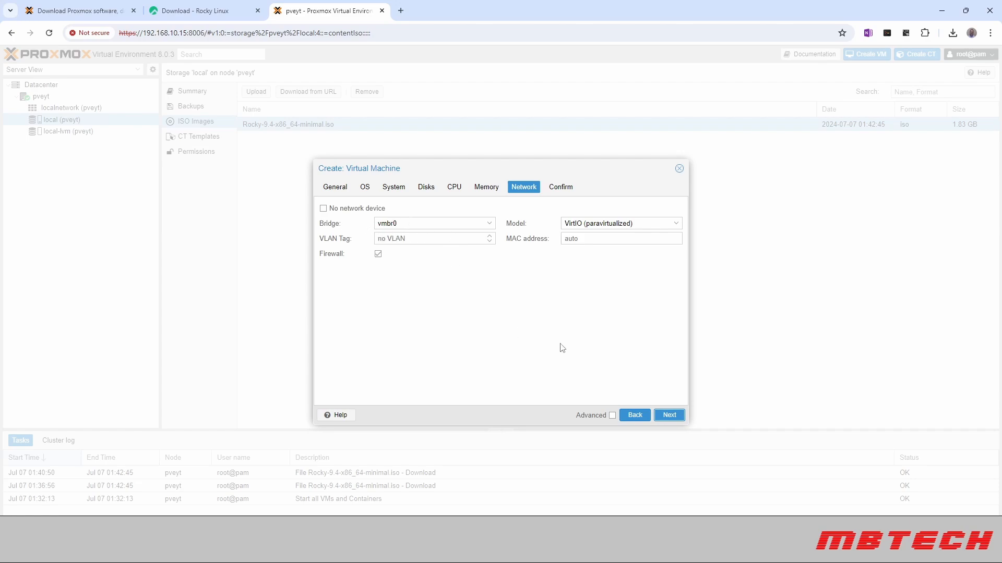
{"action": "left_click", "coordinate": [669, 415]}
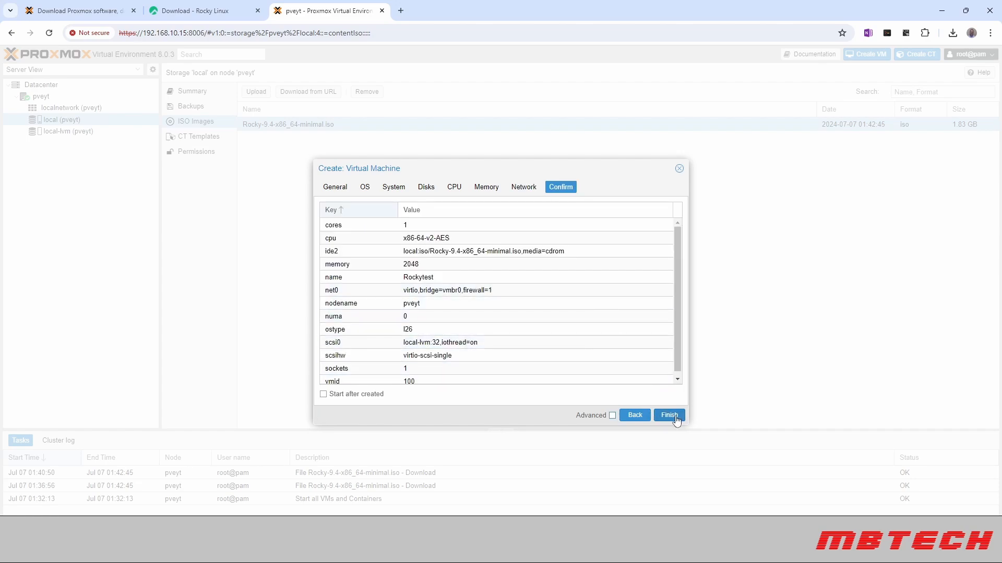
{"action": "left_click", "coordinate": [669, 415]}
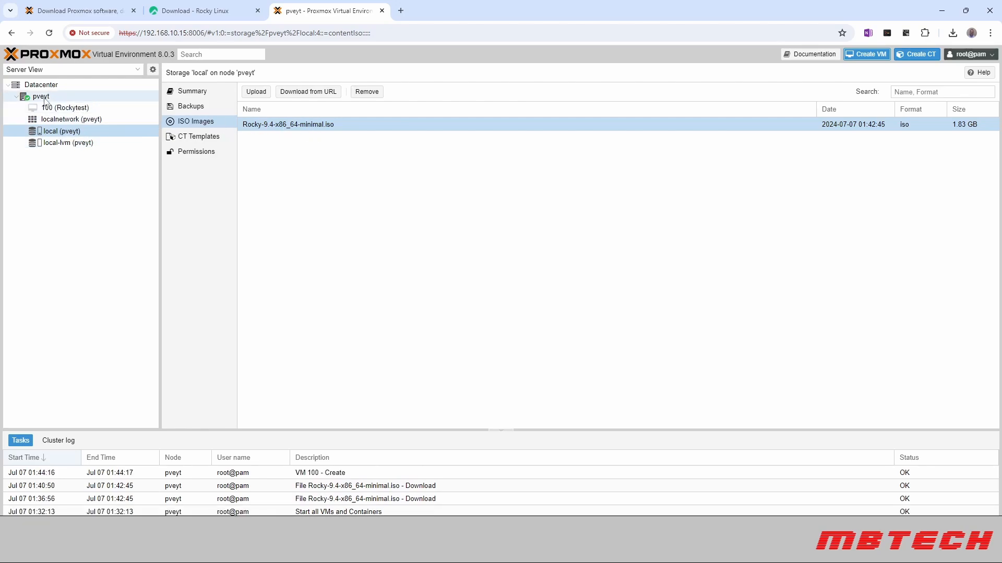
Select 100 (Rockytest), start it, and enlarge its noVNC console window
{"action": "left_click", "coordinate": [66, 107]}
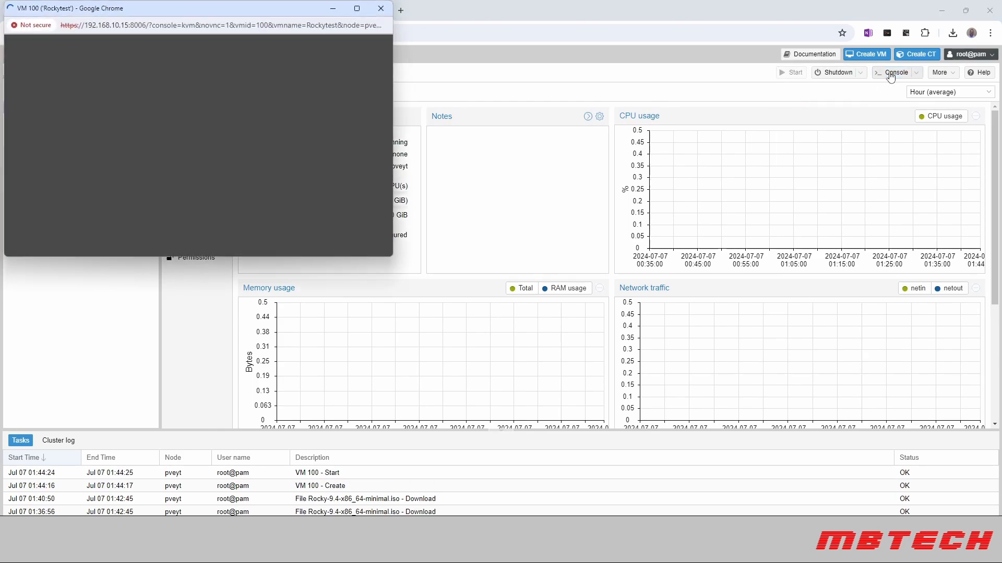
{"action": "left_click", "coordinate": [895, 72]}
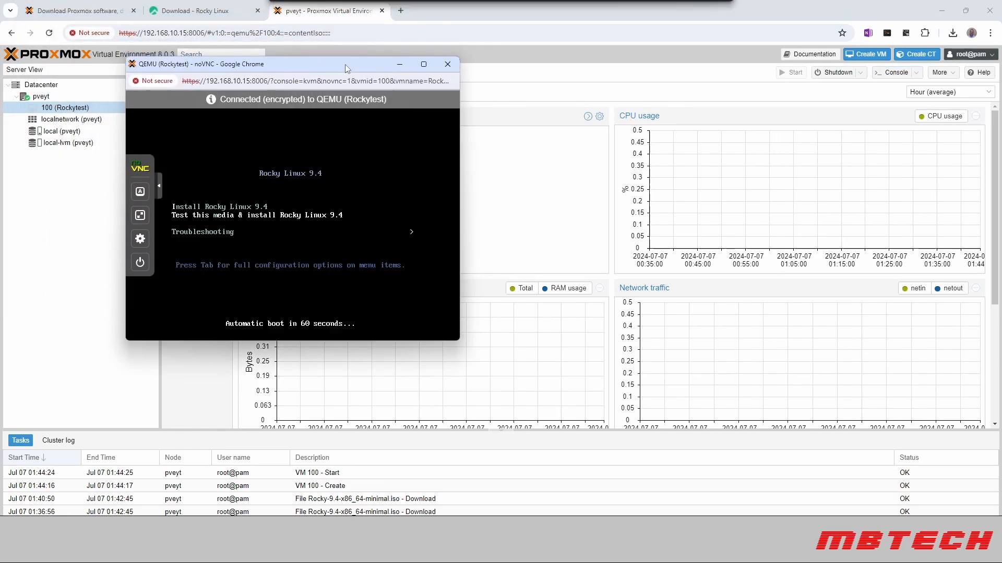
{"action": "left_click", "coordinate": [423, 64]}
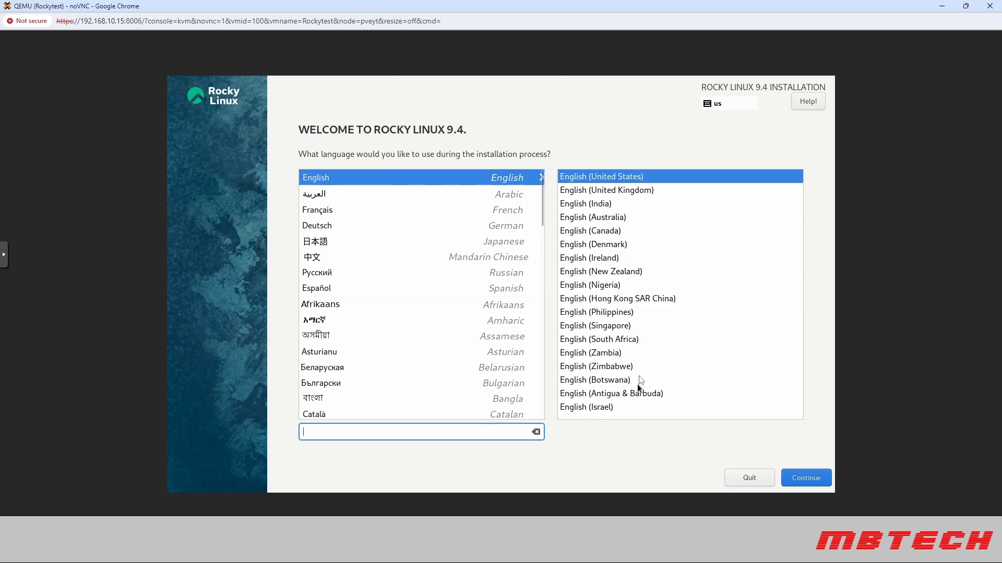
{"action": "mouse_move", "coordinate": [773, 476]}
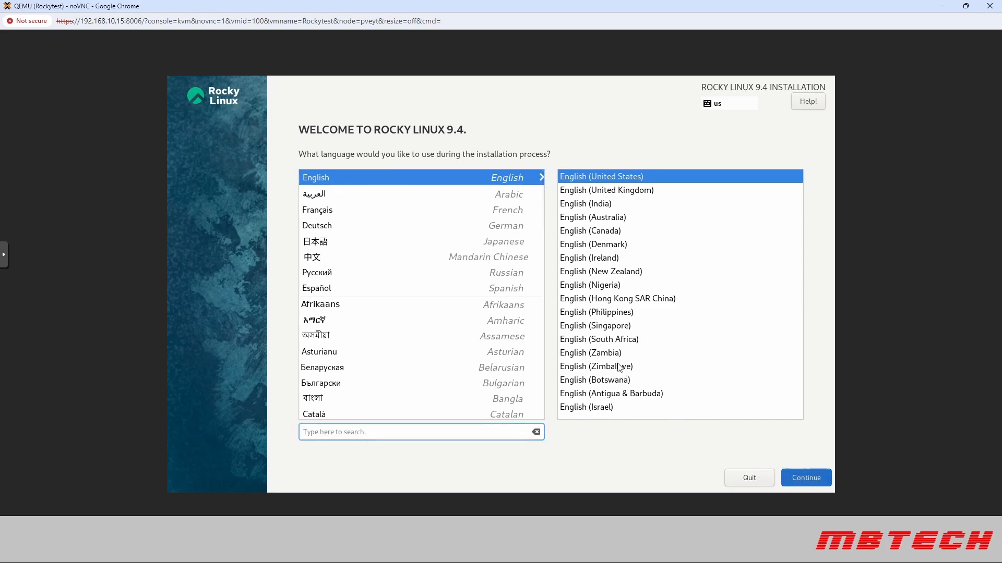
{"action": "mouse_move", "coordinate": [802, 461]}
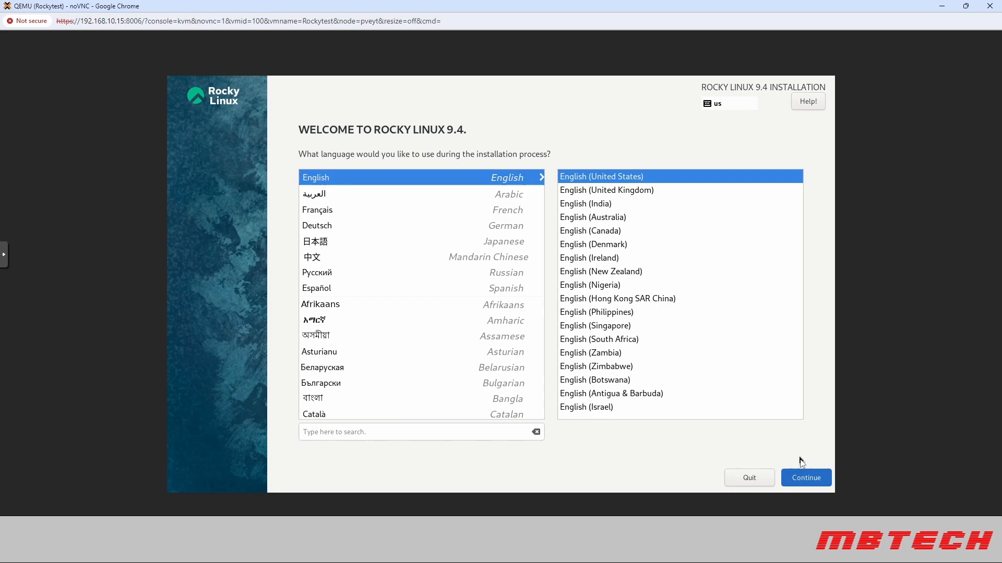
Accept English and confirm automatic partitioning for the installation destination
{"action": "left_click", "coordinate": [805, 477]}
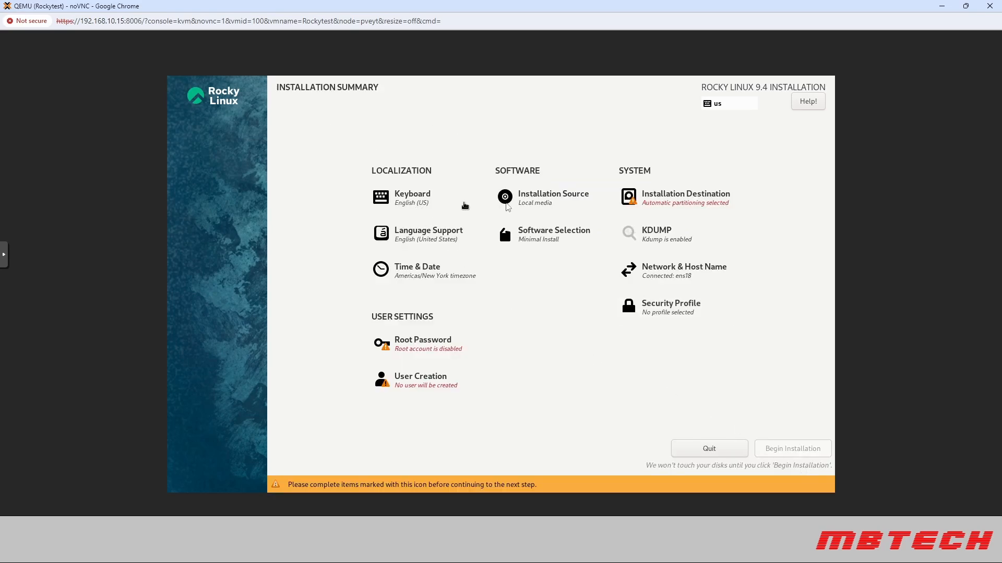
{"action": "mouse_move", "coordinate": [557, 252]}
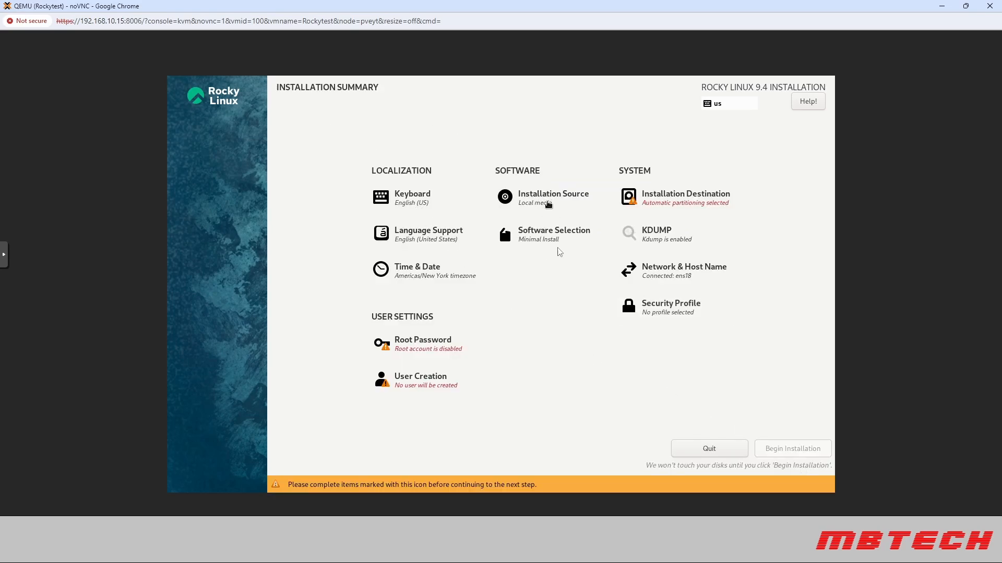
{"action": "left_click", "coordinate": [685, 198]}
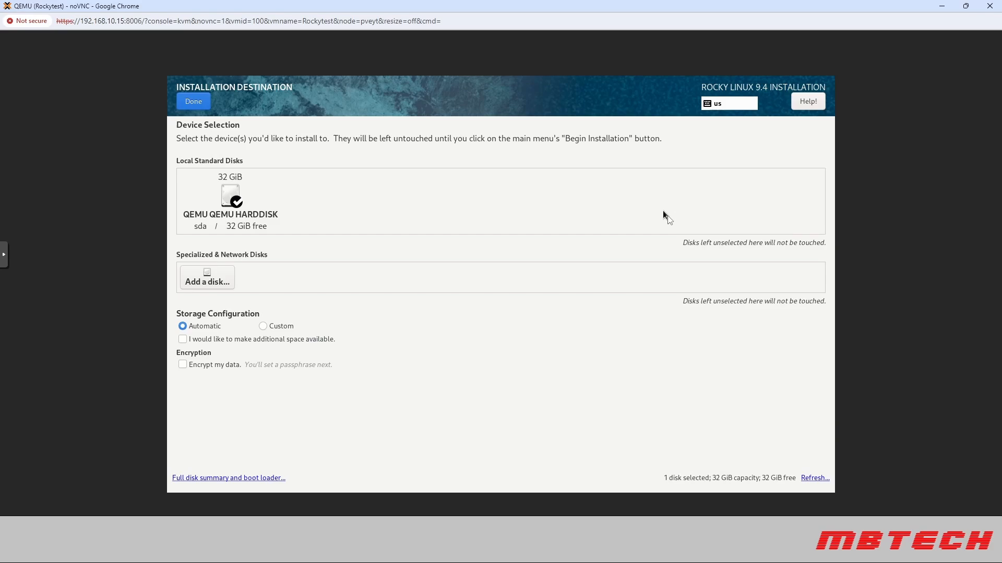
{"action": "mouse_move", "coordinate": [228, 208]}
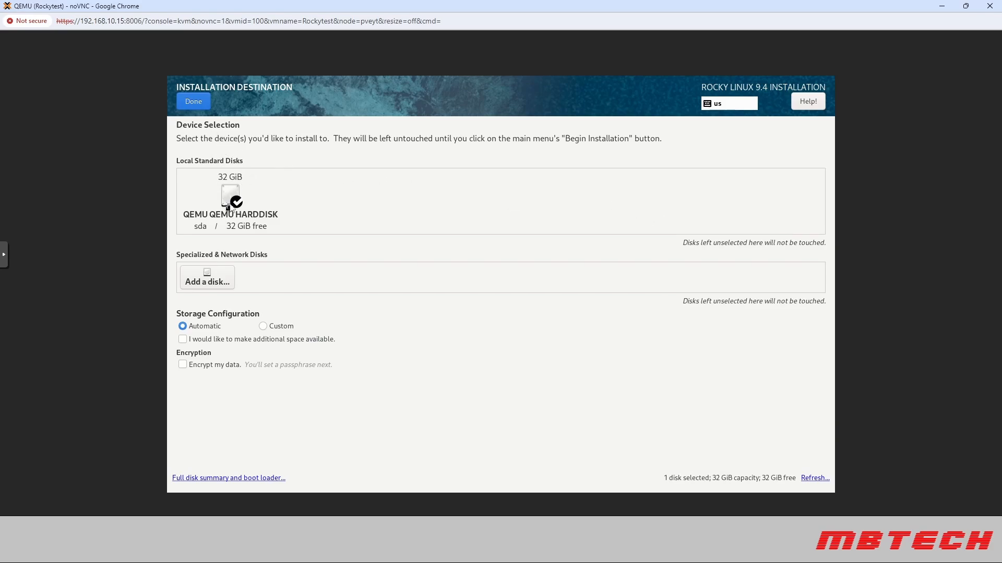
{"action": "left_click", "coordinate": [193, 101]}
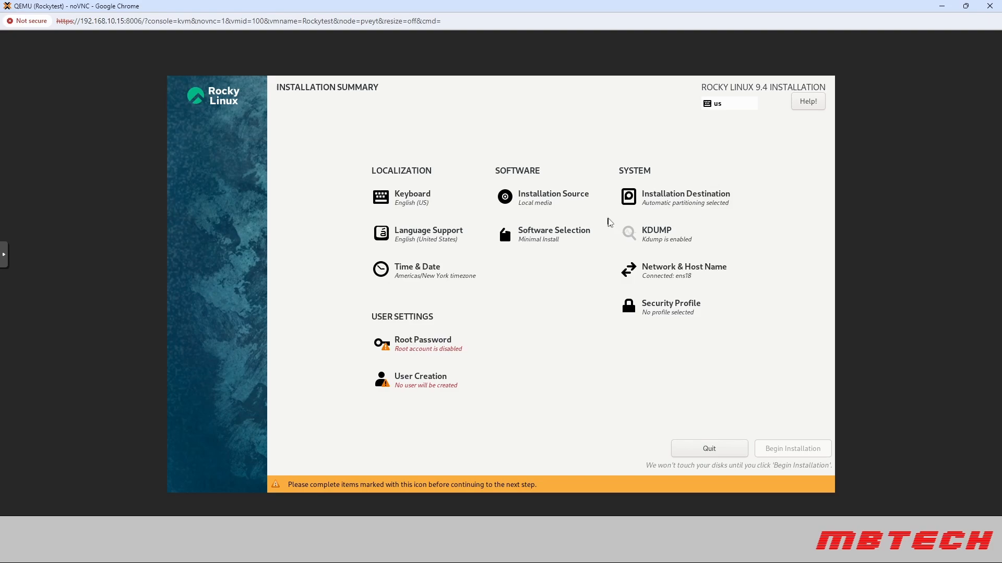
{"action": "mouse_move", "coordinate": [536, 245]}
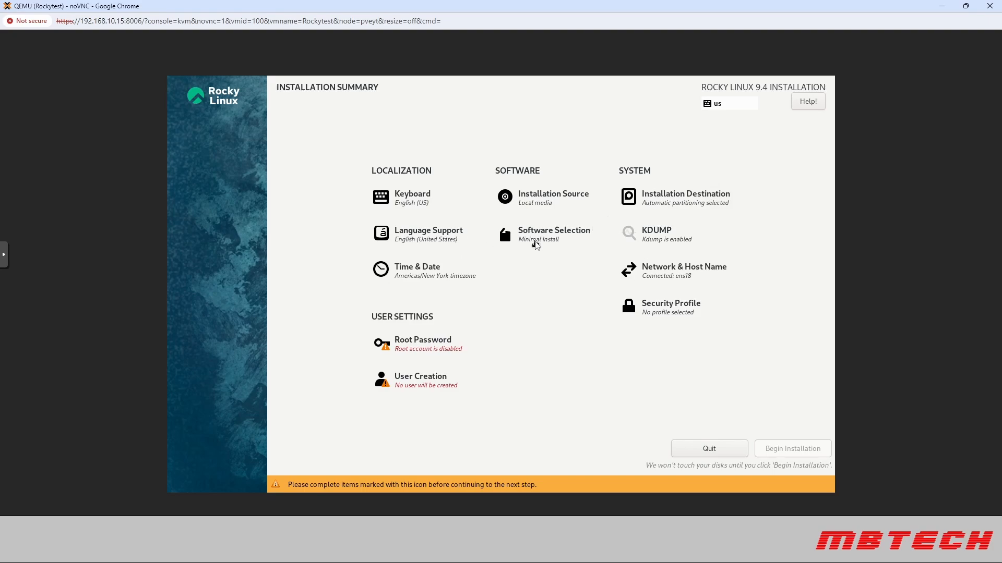
Keep Minimal Install and confirm the network is connected on ens18
{"action": "left_click", "coordinate": [554, 235]}
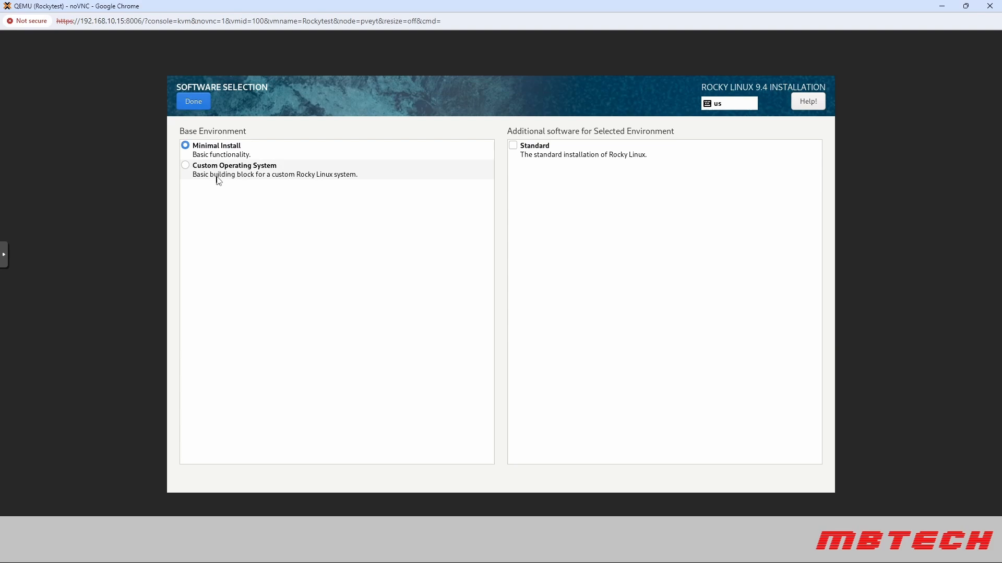
{"action": "mouse_move", "coordinate": [536, 153]}
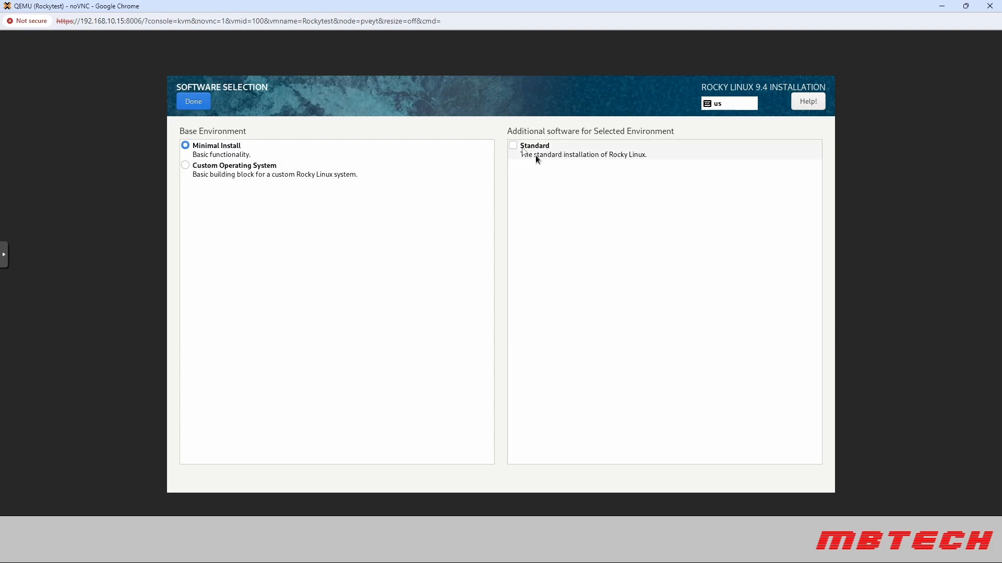
{"action": "mouse_move", "coordinate": [395, 147]}
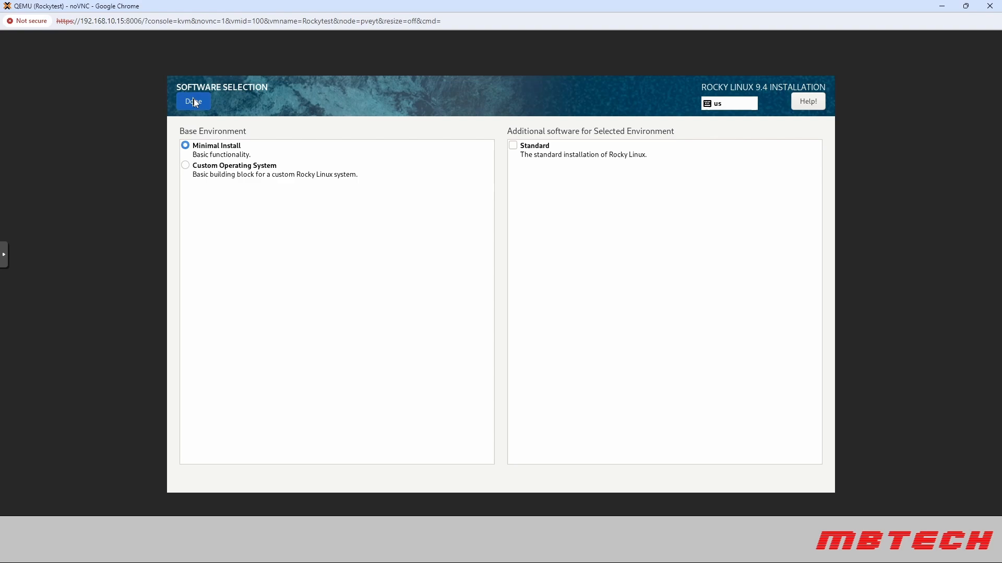
{"action": "left_click", "coordinate": [193, 102]}
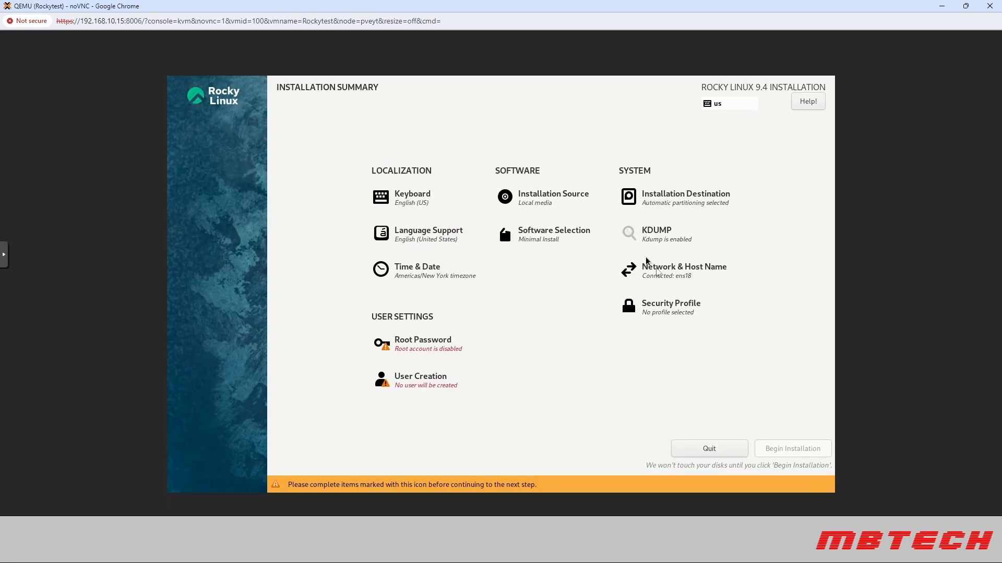
{"action": "left_click", "coordinate": [683, 266]}
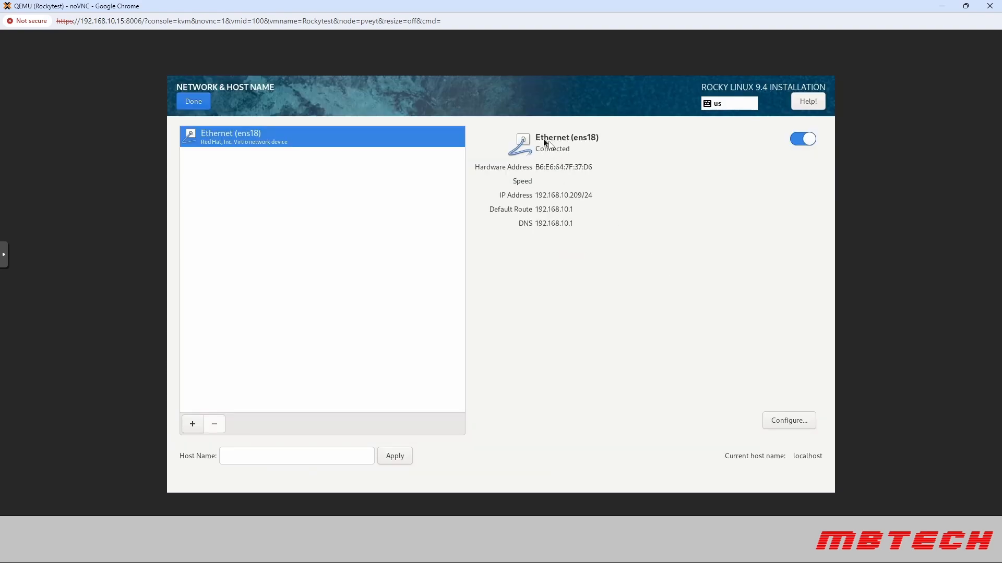
{"action": "mouse_move", "coordinate": [575, 200]}
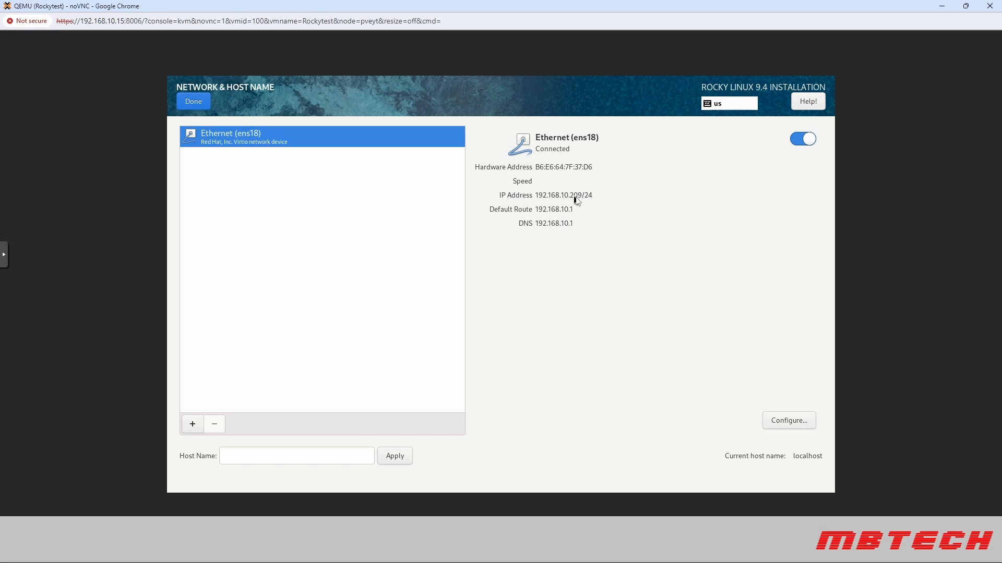
{"action": "mouse_move", "coordinate": [419, 203]}
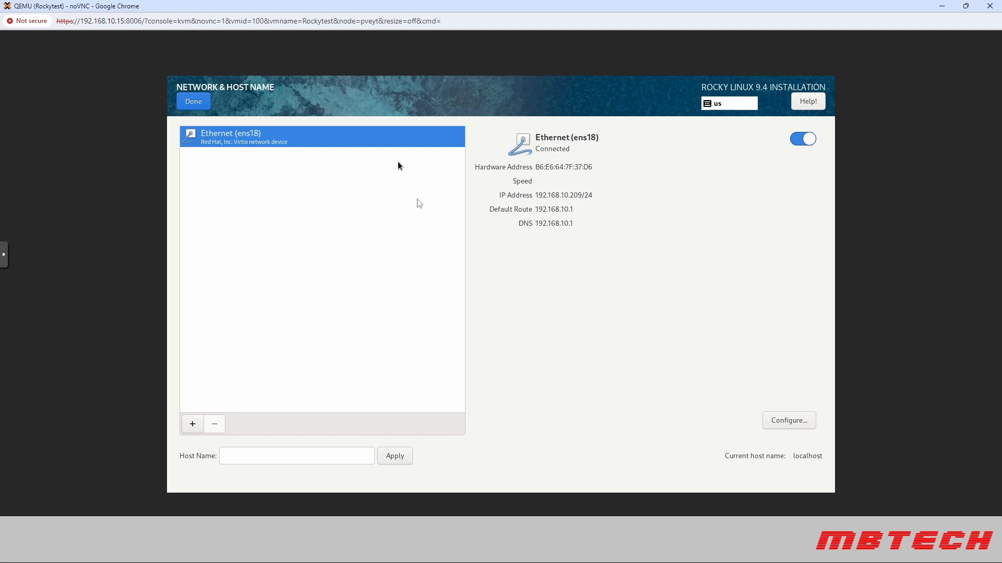
{"action": "left_click", "coordinate": [192, 100]}
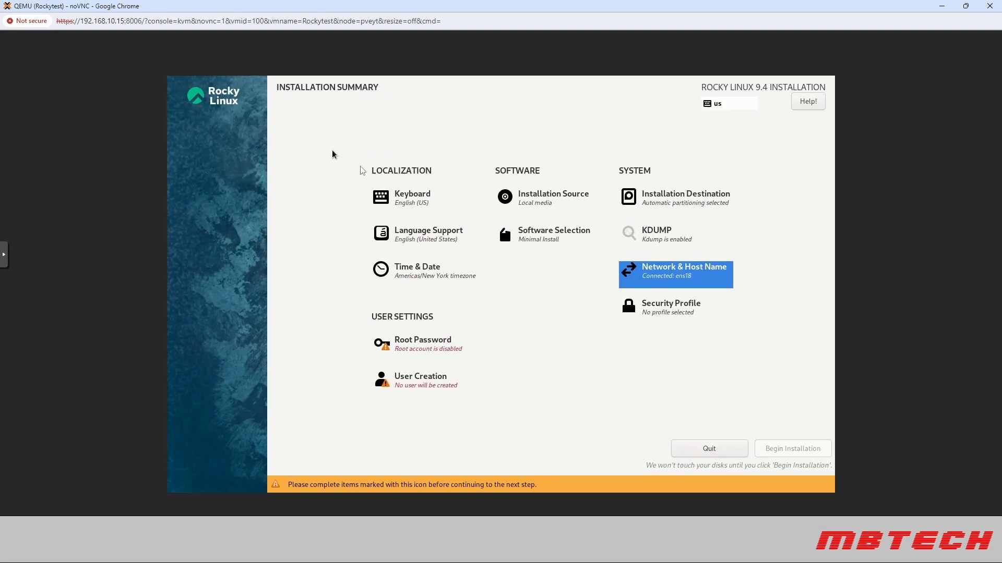
Set the root password with SSH login allowed, install Rocky Linux, then reboot
{"action": "left_click", "coordinate": [422, 339]}
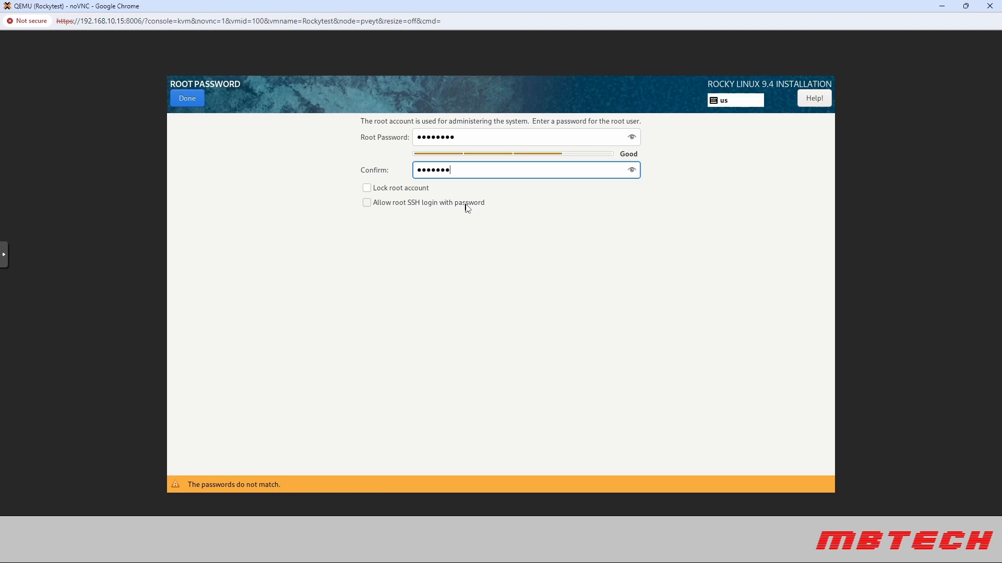
{"action": "type", "text": "•"}
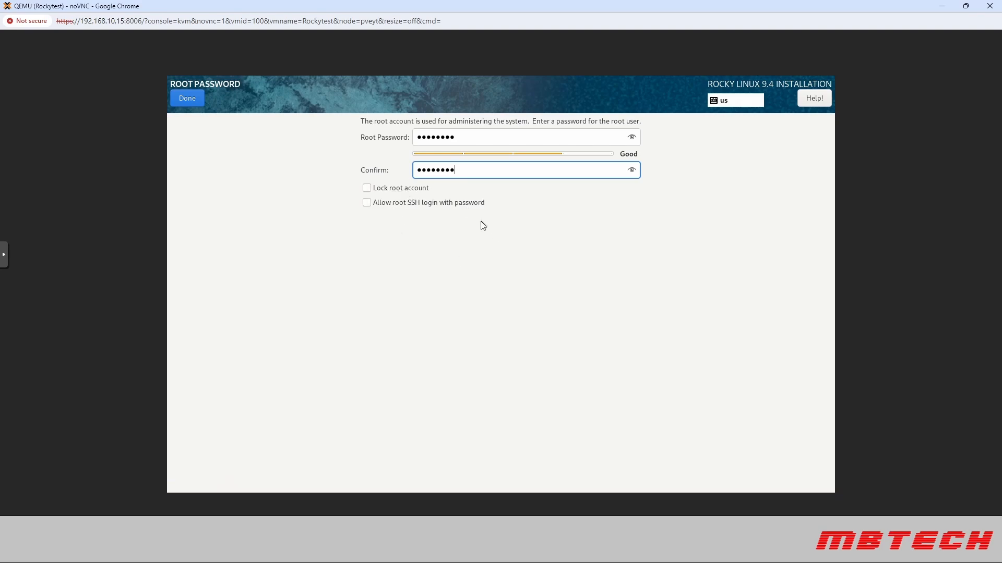
{"action": "left_click", "coordinate": [367, 203]}
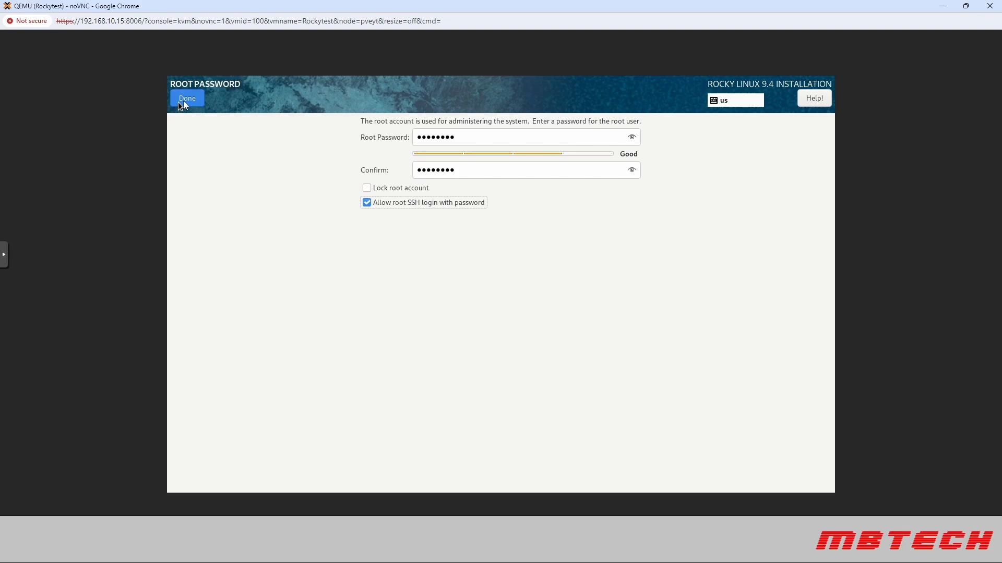
{"action": "left_click", "coordinate": [187, 97]}
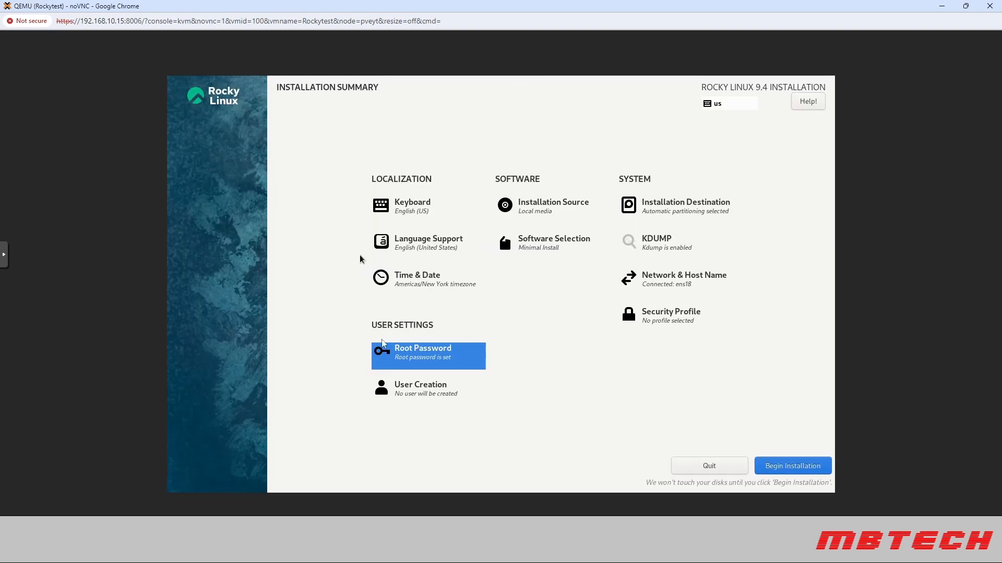
{"action": "left_click", "coordinate": [792, 466]}
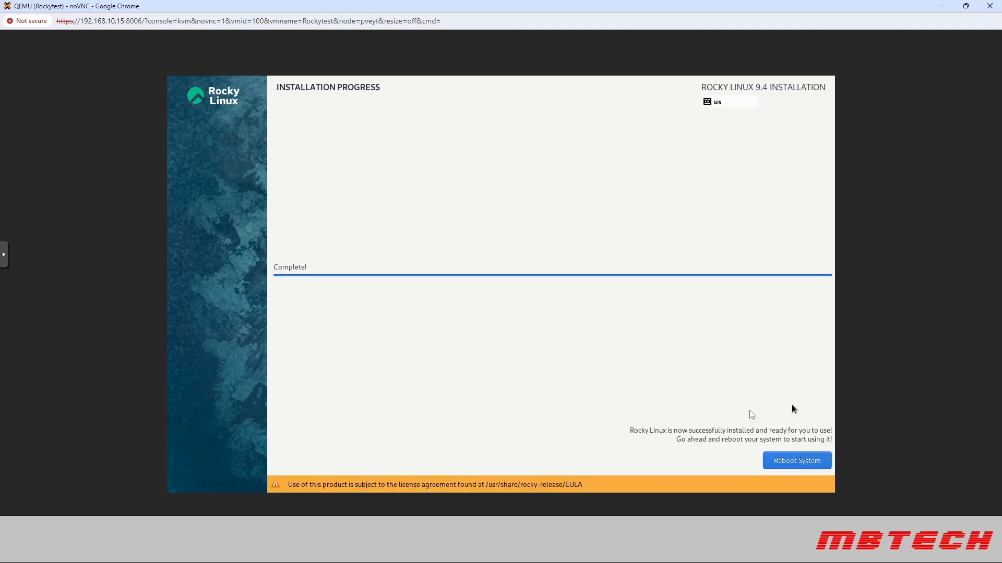
{"action": "mouse_move", "coordinate": [690, 388]}
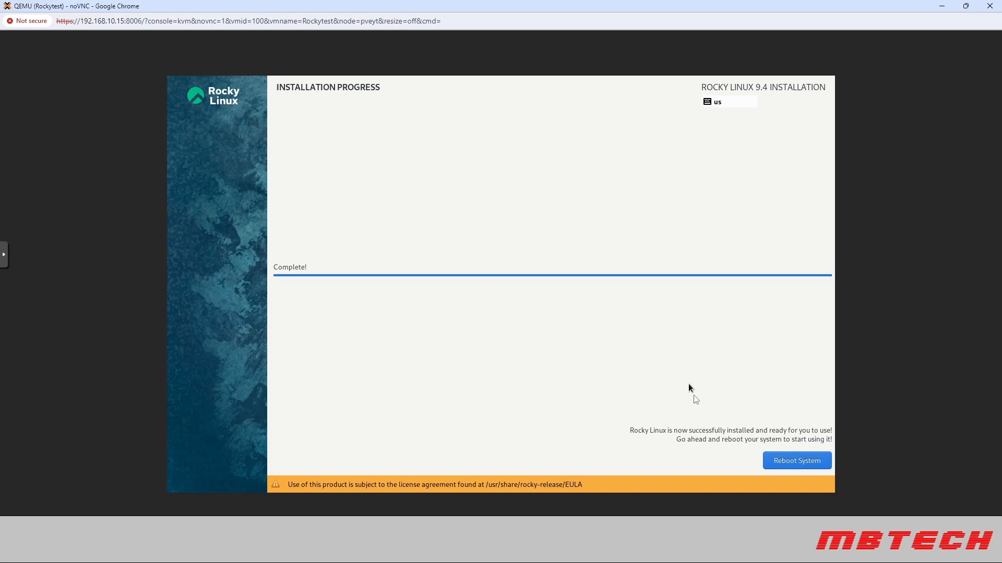
{"action": "mouse_move", "coordinate": [675, 407]}
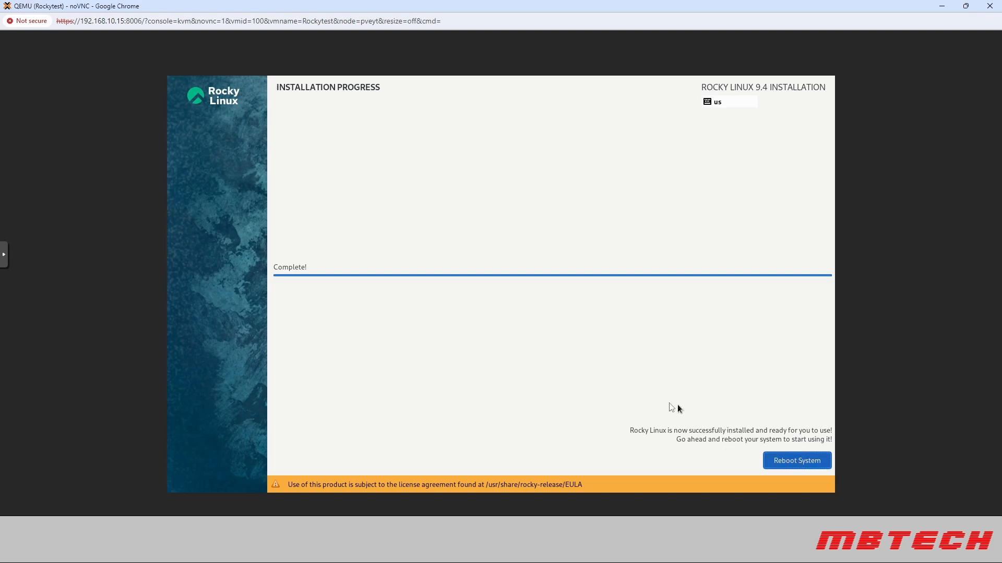
{"action": "mouse_move", "coordinate": [607, 373]}
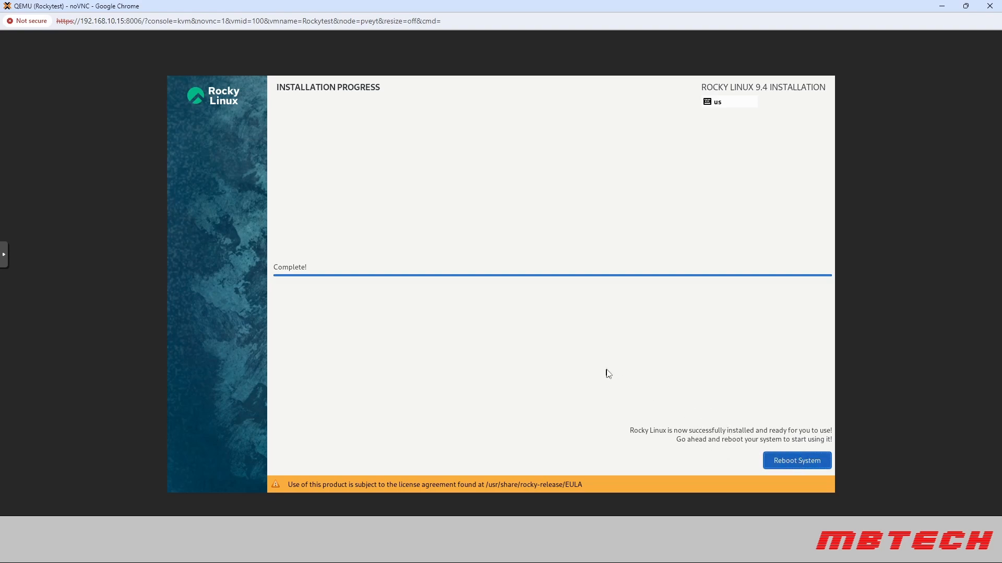
{"action": "left_click", "coordinate": [796, 460]}
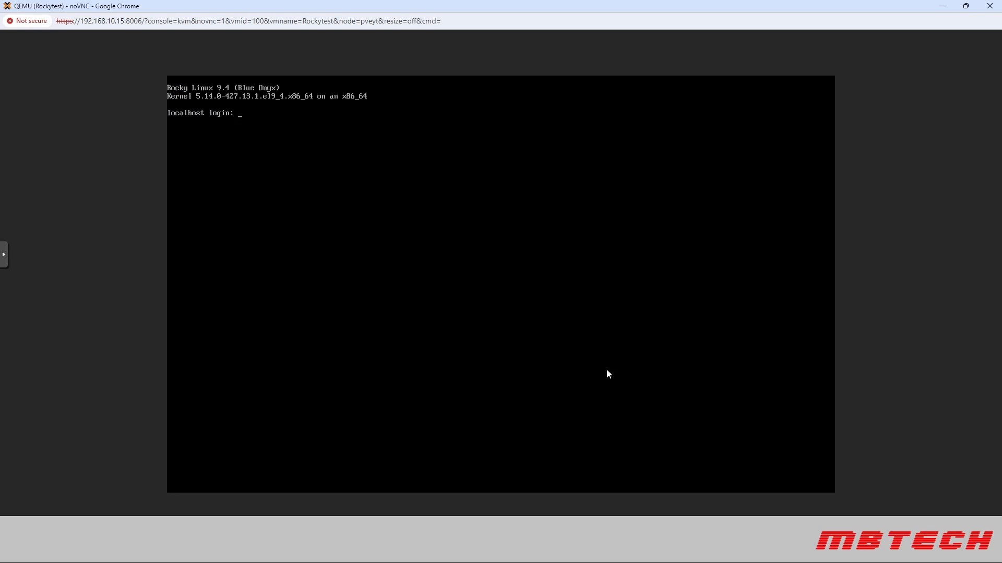
{"action": "mouse_move", "coordinate": [438, 300]}
{"action": "type", "text": "root"}
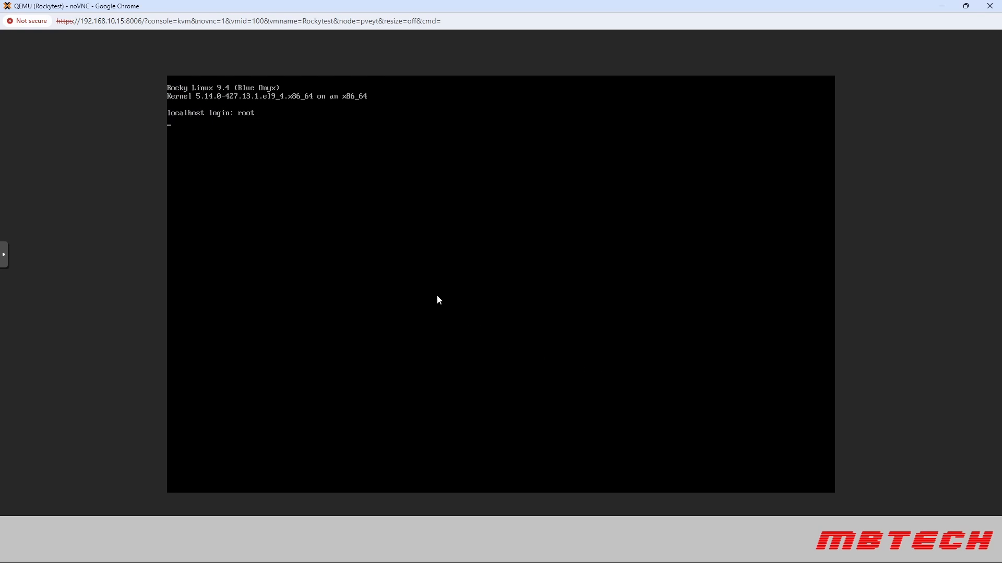
Submit the root login at the console and close the noVNC window
{"action": "key", "text": "Return"}
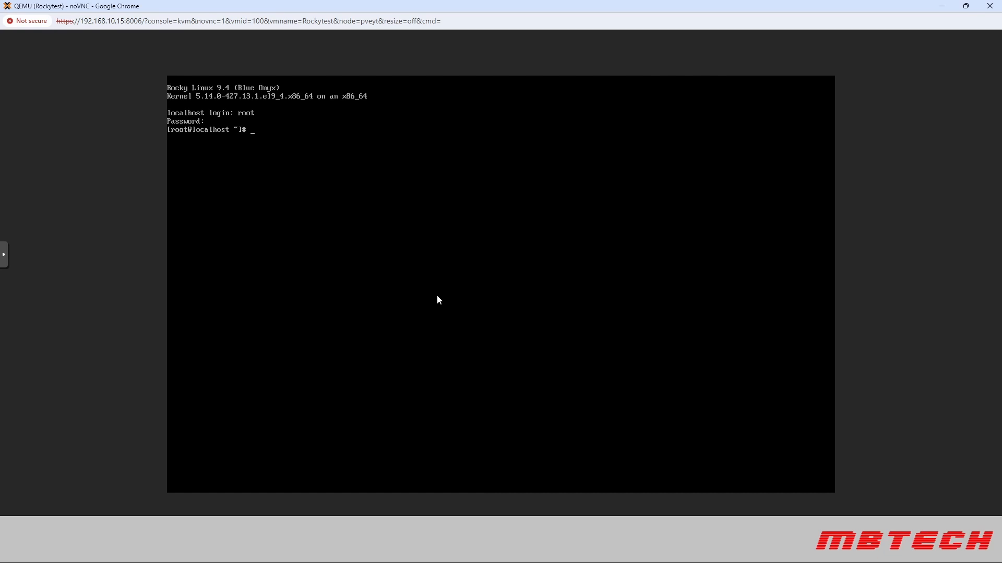
{"action": "left_click", "coordinate": [326, 10]}
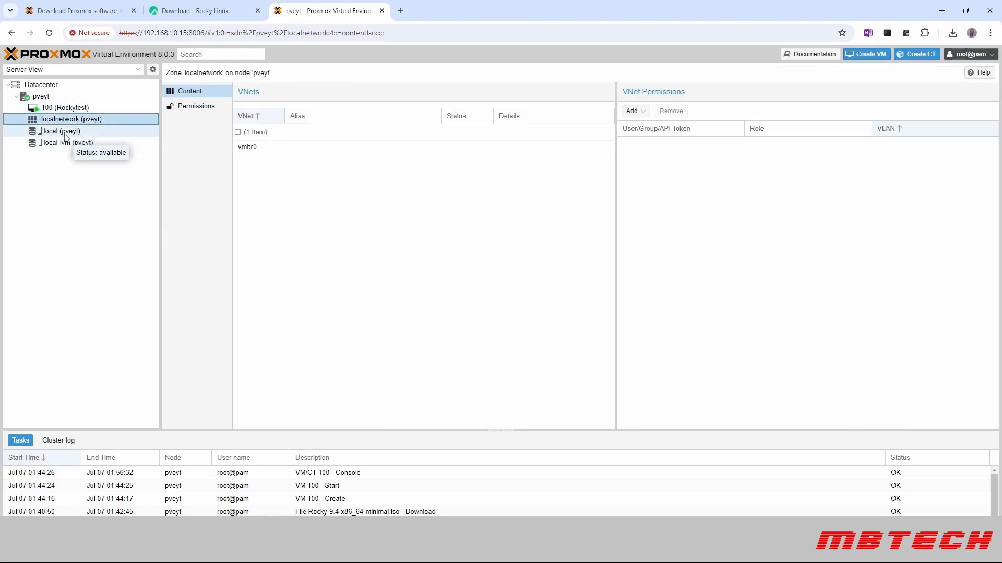
Select local (pveyt), then 100 (Rockytest) to show its running summary
{"action": "left_click", "coordinate": [61, 131]}
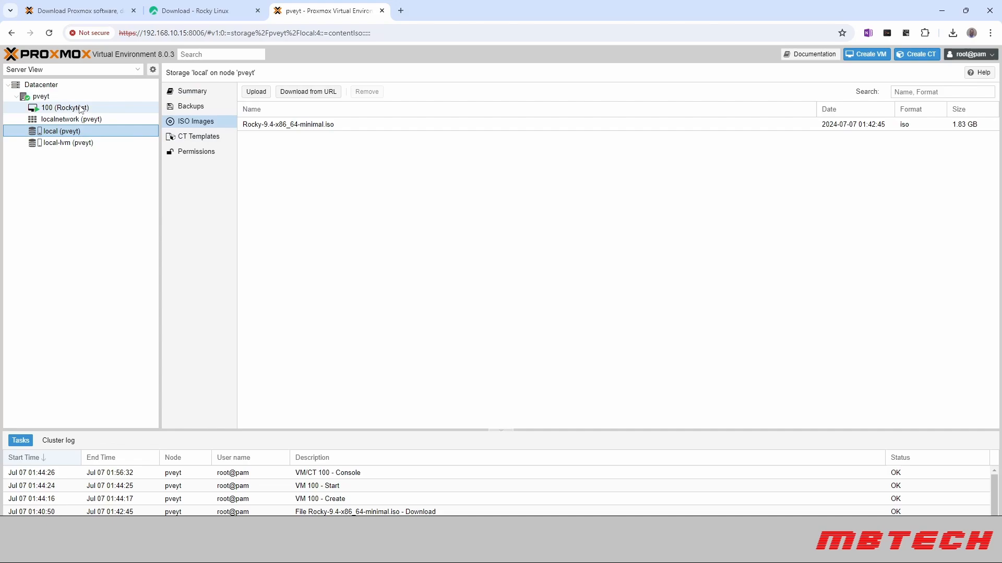
{"action": "left_click", "coordinate": [67, 107]}
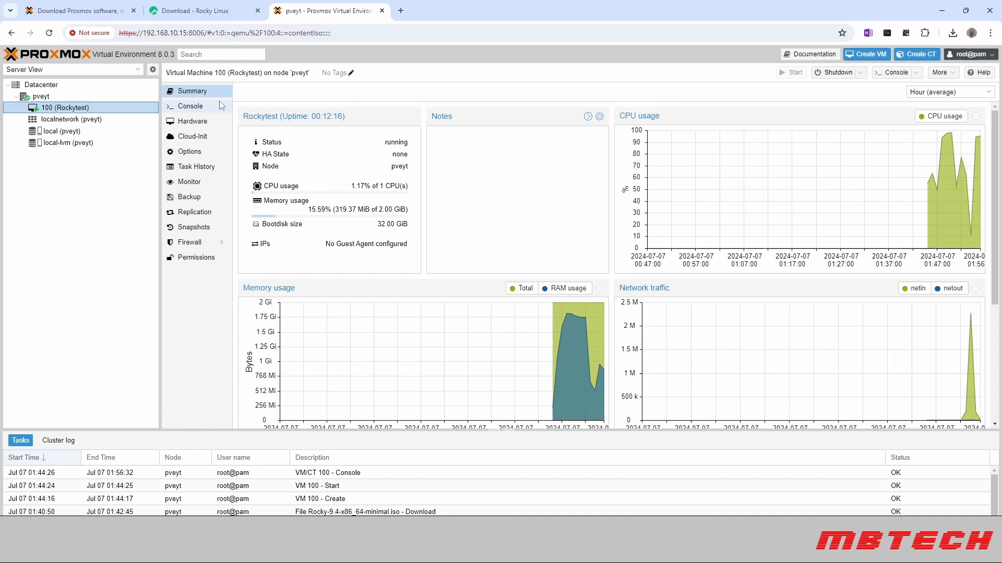
{"action": "mouse_move", "coordinate": [176, 302]}
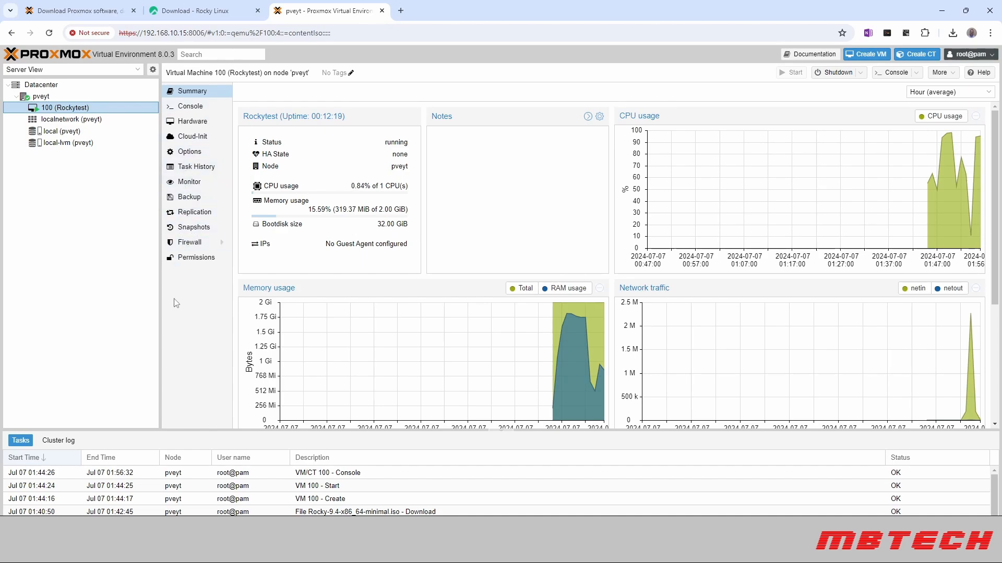
{"action": "mouse_move", "coordinate": [160, 294]}
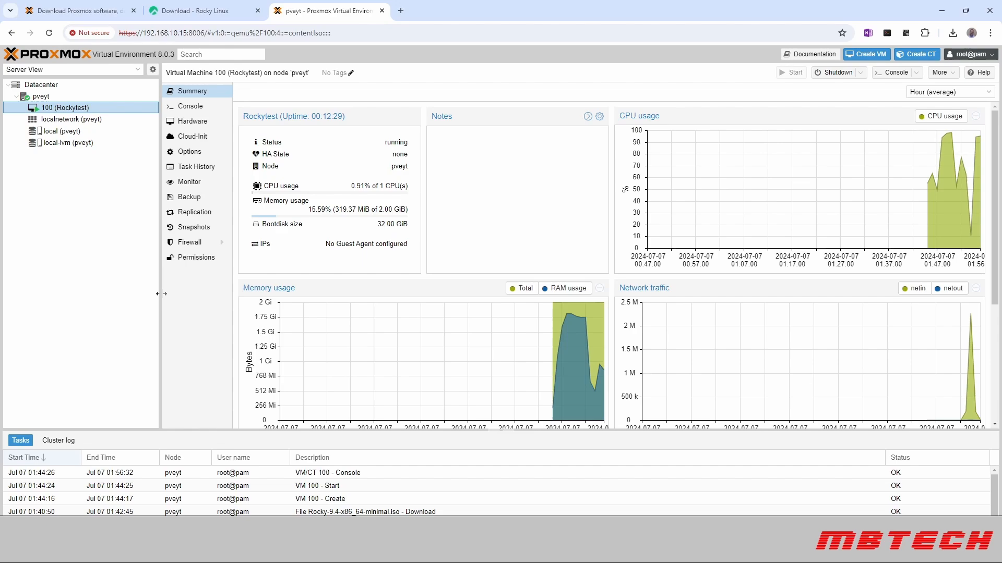
{"action": "mouse_move", "coordinate": [70, 215]}
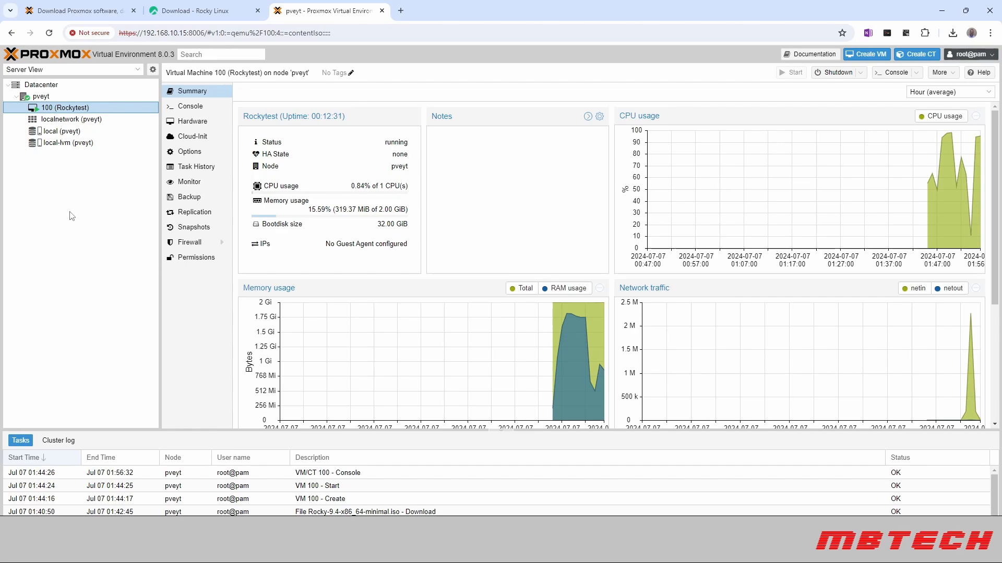